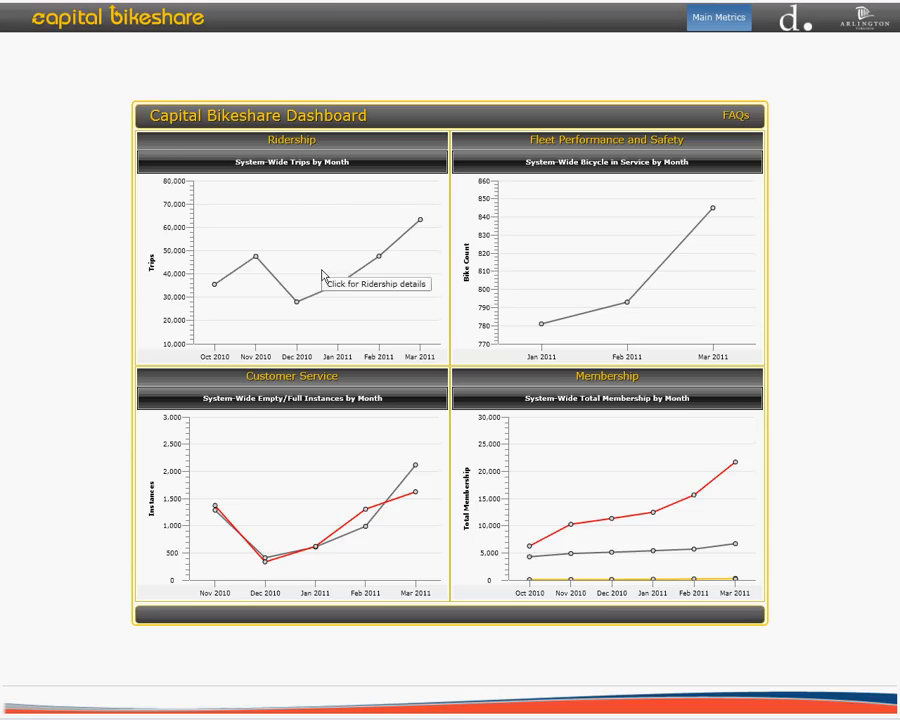
{"action": "mouse_move", "coordinate": [309, 486]}
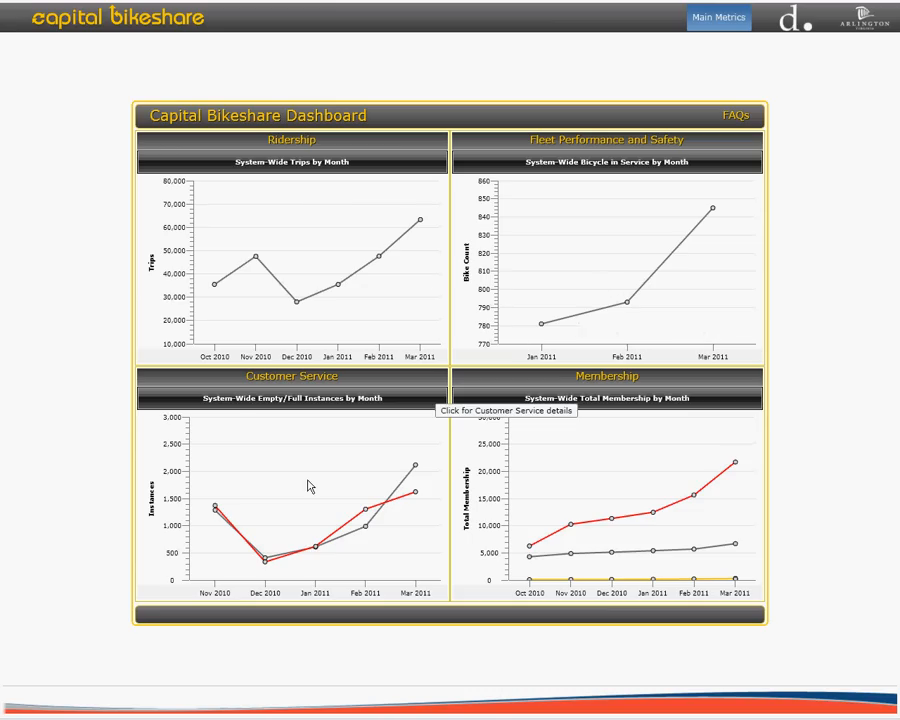
{"action": "mouse_move", "coordinate": [617, 472]}
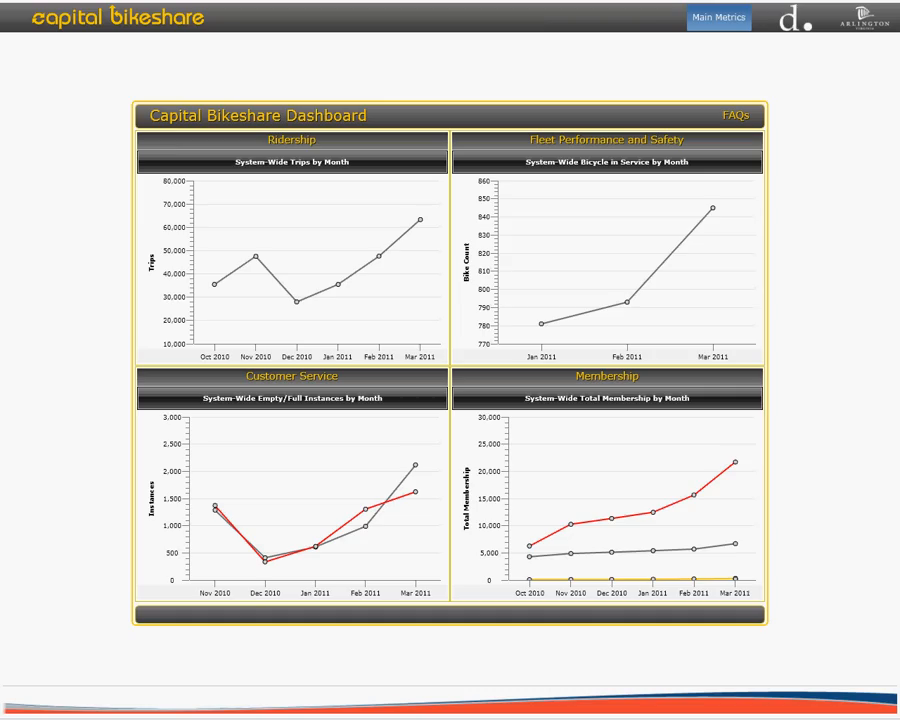
{"action": "mouse_move", "coordinate": [184, 62]}
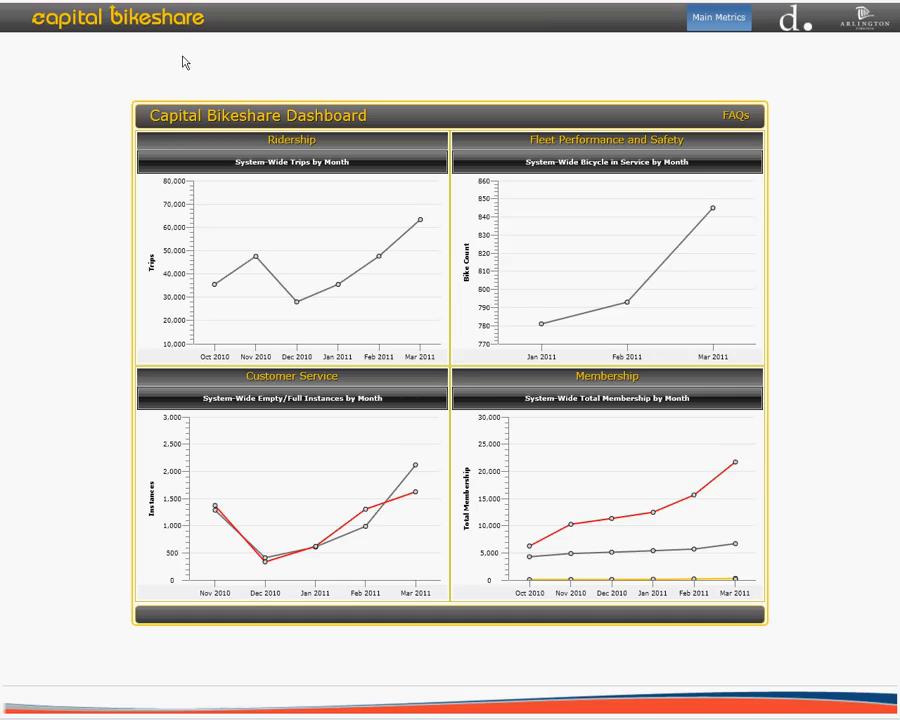
{"action": "mouse_move", "coordinate": [155, 20]}
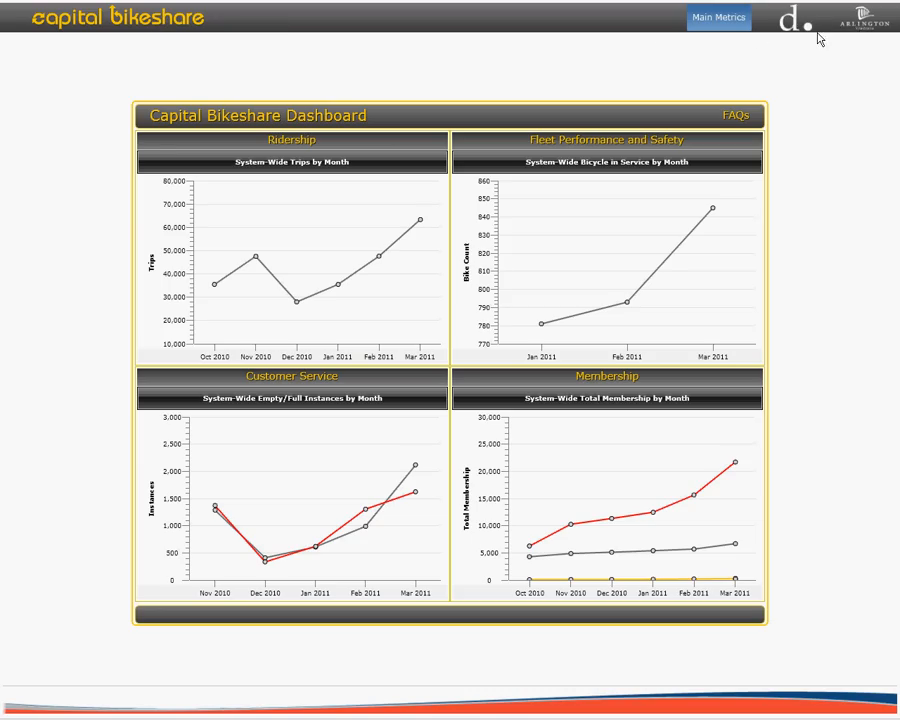
{"action": "mouse_move", "coordinate": [862, 18]}
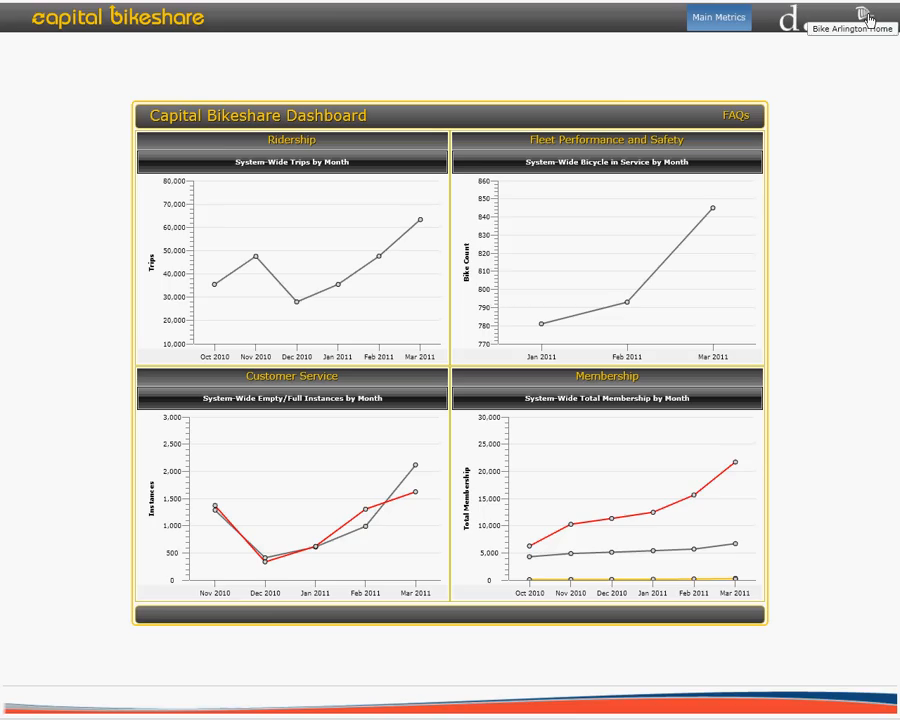
{"action": "mouse_move", "coordinate": [519, 8]}
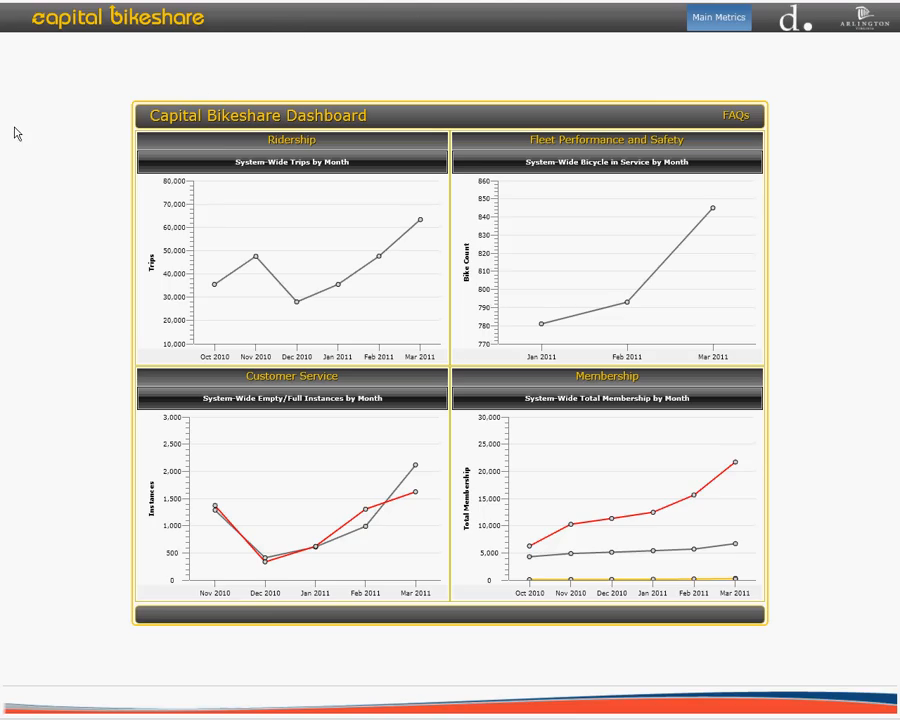
{"action": "mouse_move", "coordinate": [70, 311]}
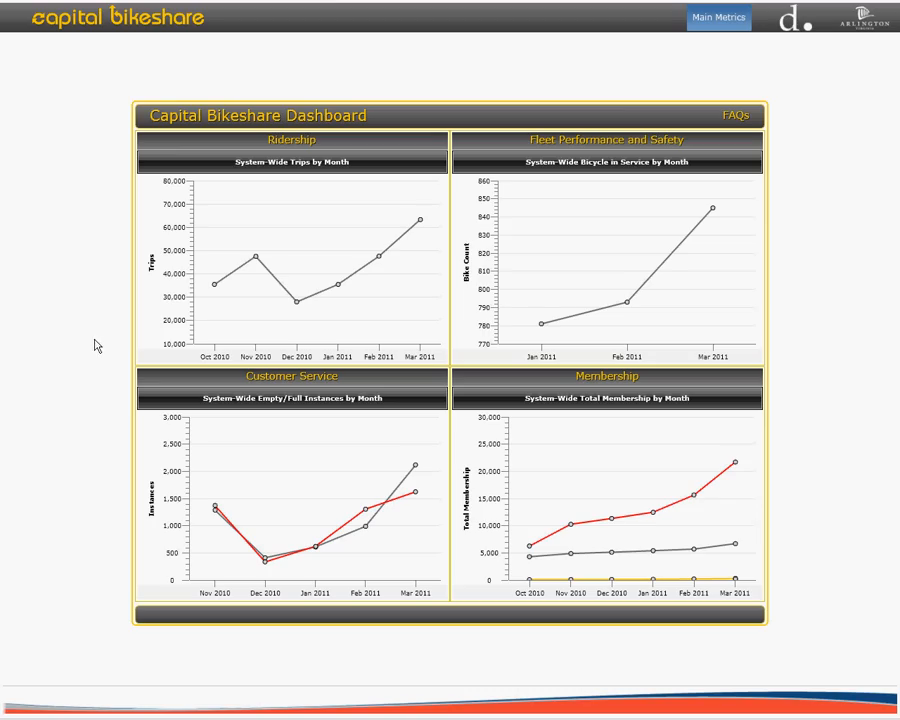
{"action": "mouse_move", "coordinate": [326, 272]}
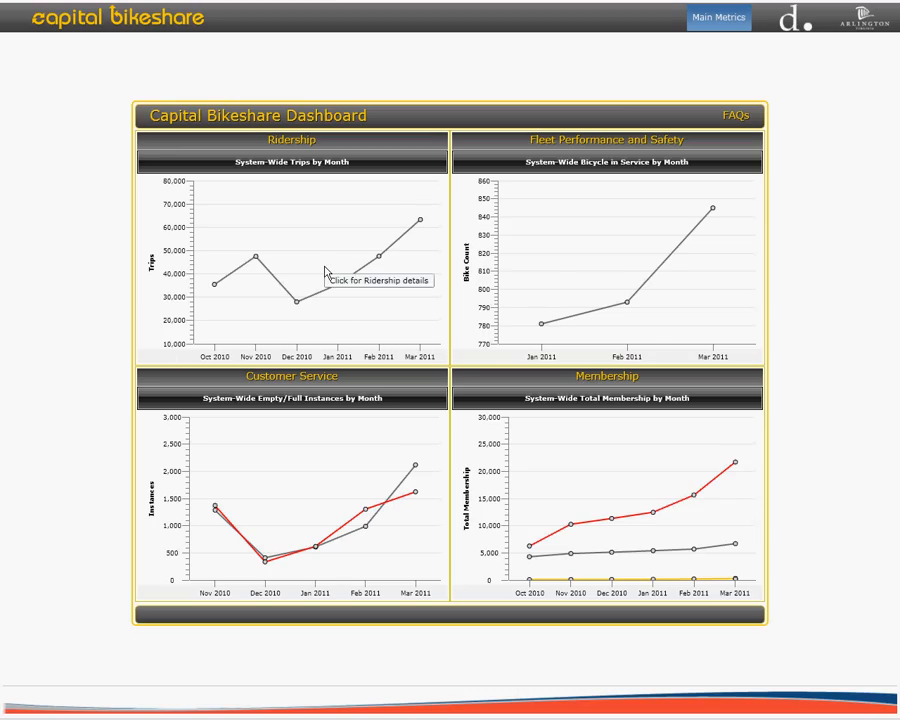
{"action": "mouse_move", "coordinate": [552, 272]}
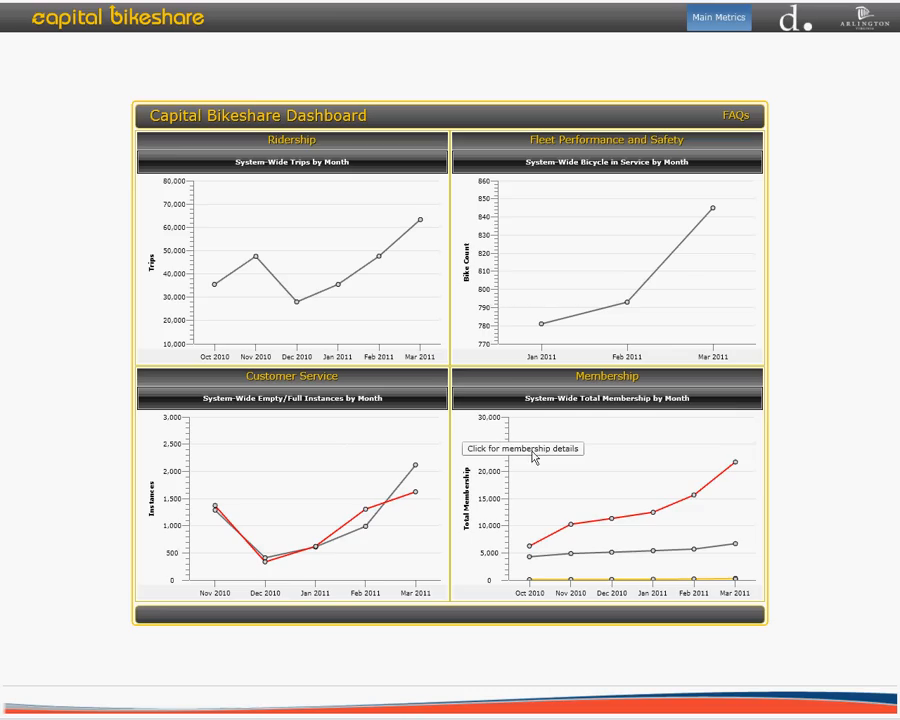
{"action": "mouse_move", "coordinate": [462, 370]}
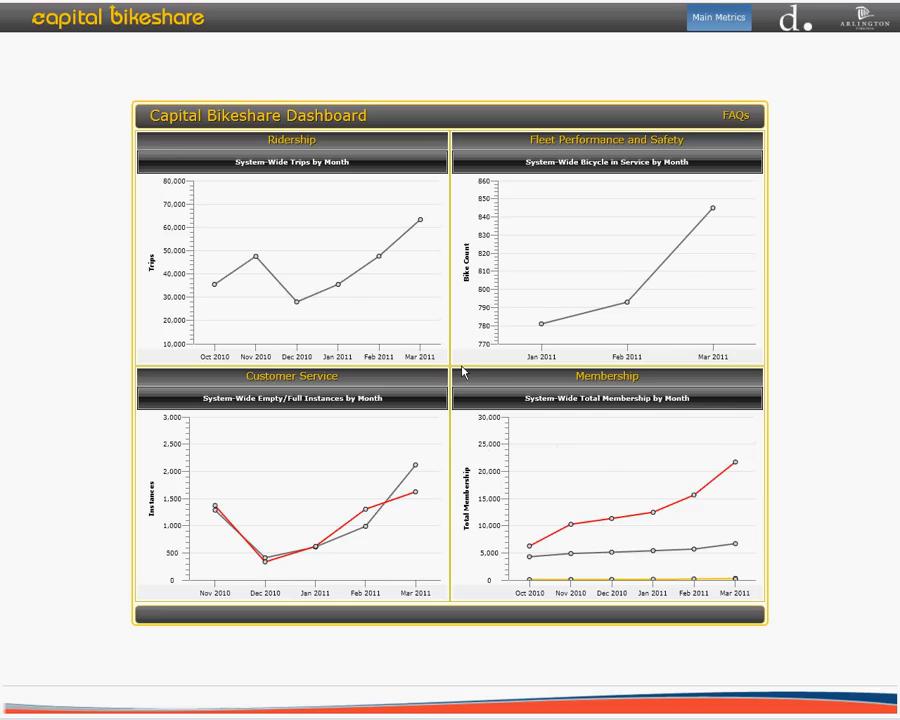
{"action": "mouse_move", "coordinate": [316, 266]}
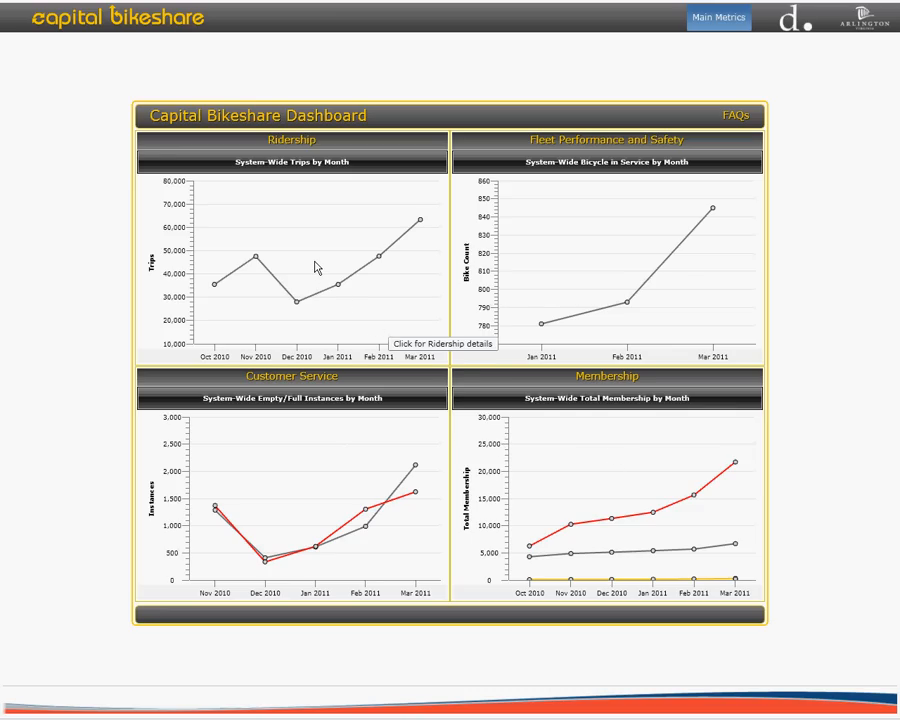
{"action": "mouse_move", "coordinate": [316, 265]}
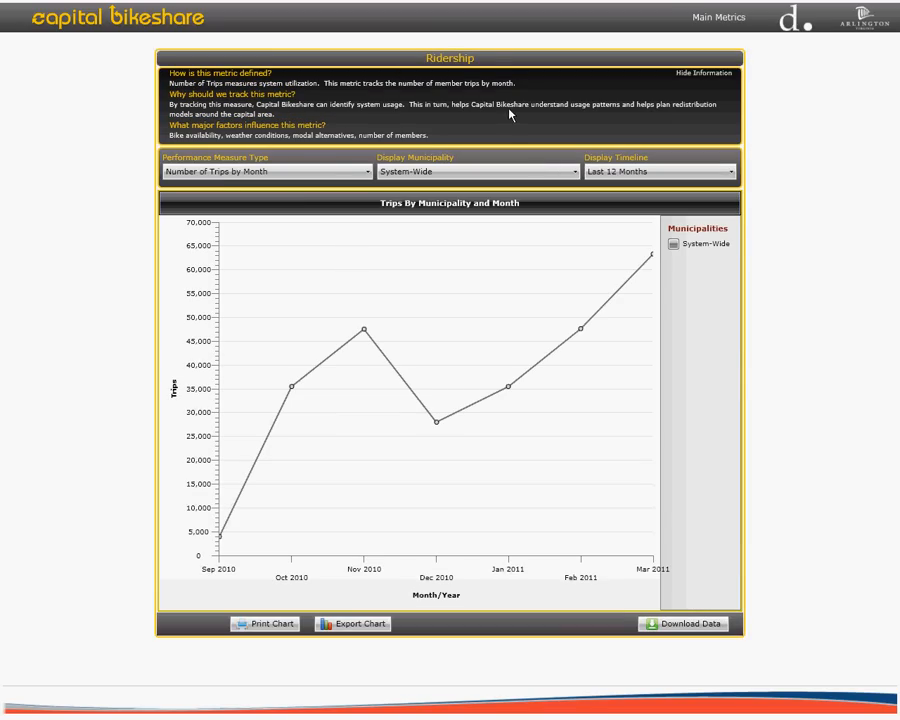
{"action": "mouse_move", "coordinate": [416, 55]}
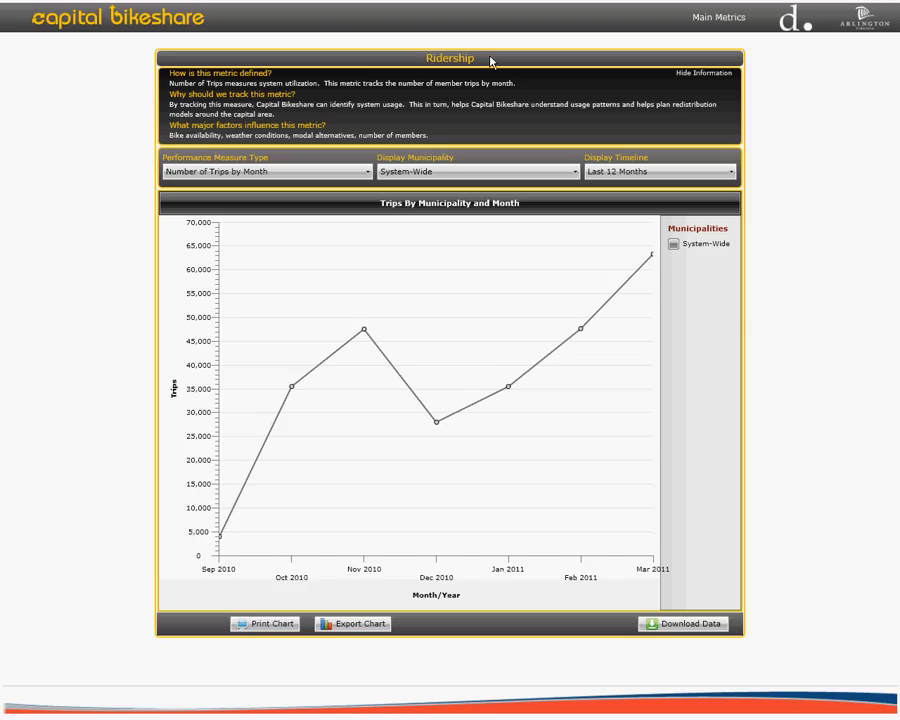
{"action": "mouse_move", "coordinate": [108, 100]}
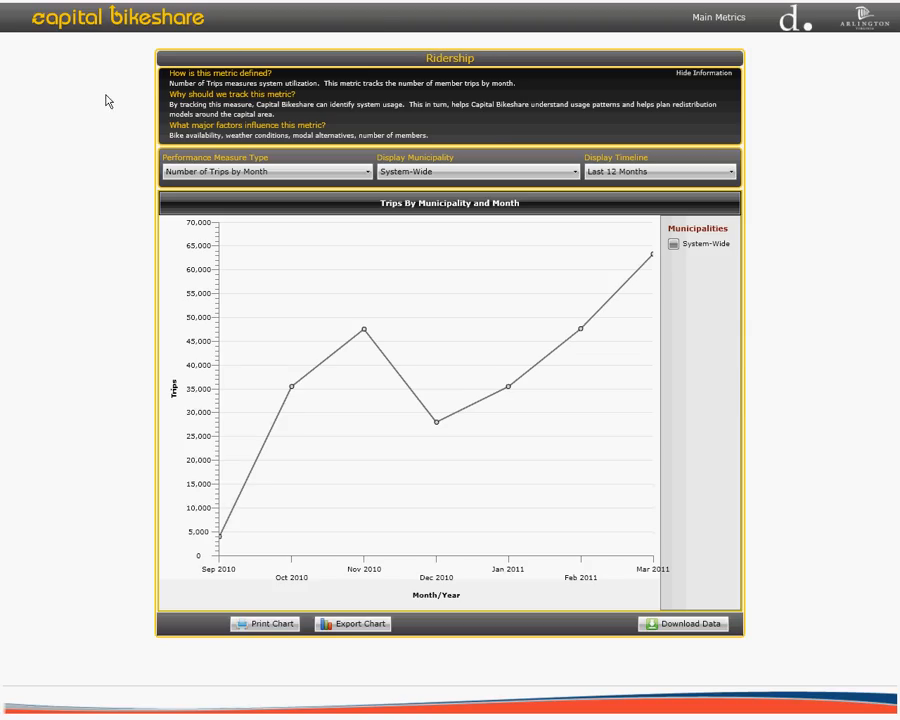
{"action": "mouse_move", "coordinate": [133, 168]}
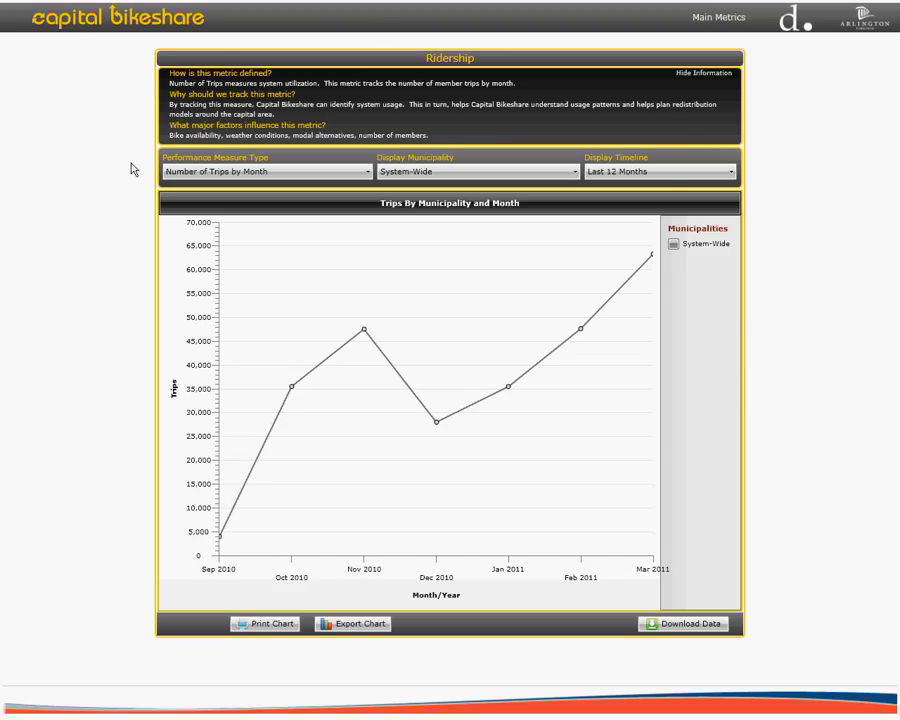
{"action": "mouse_move", "coordinate": [660, 105]}
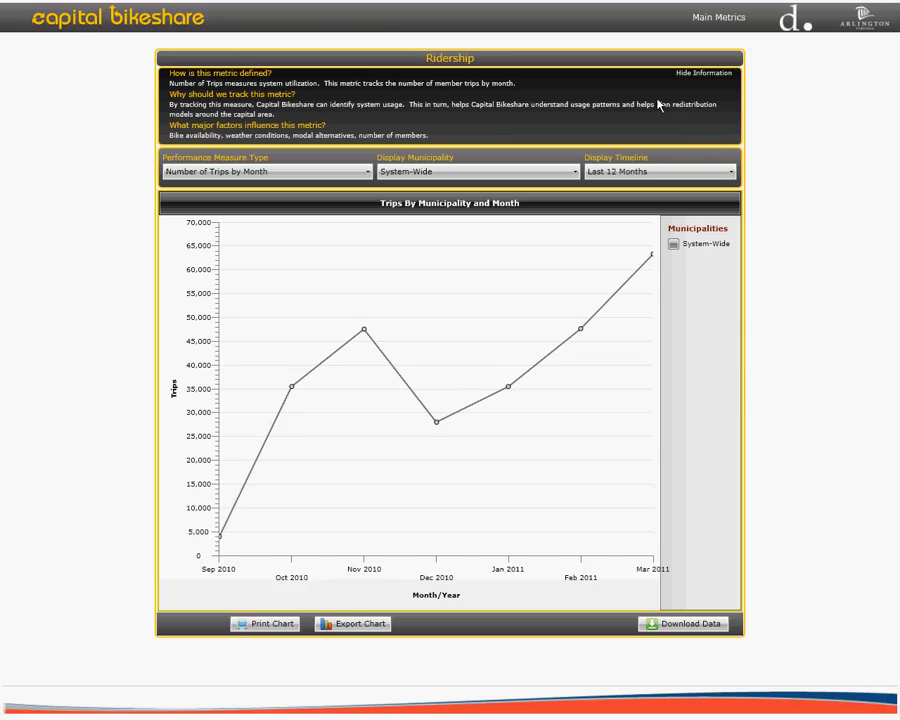
{"action": "mouse_move", "coordinate": [270, 62]}
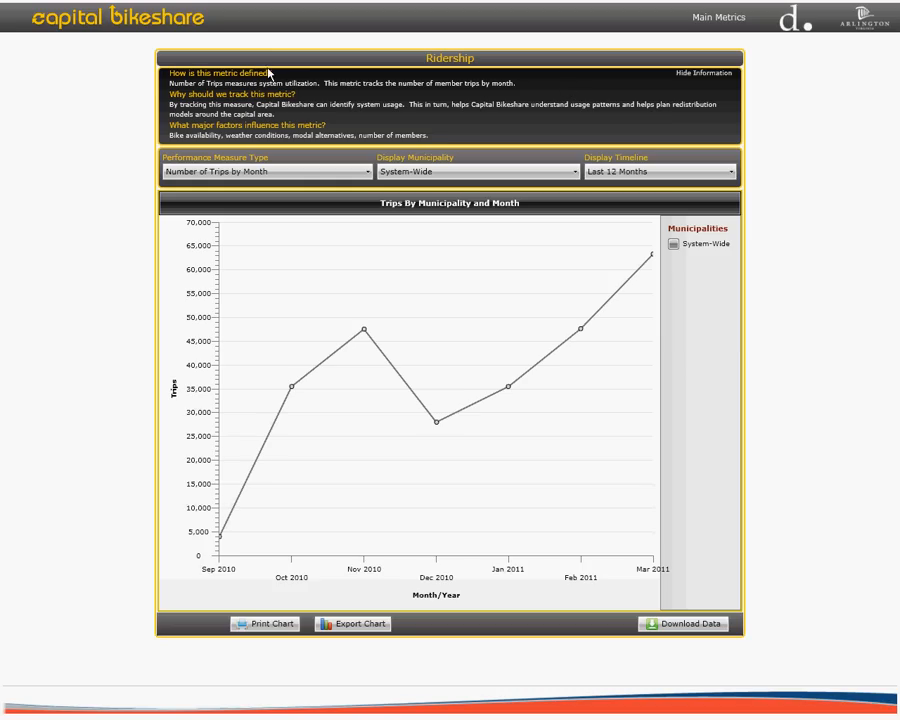
{"action": "mouse_move", "coordinate": [253, 88]}
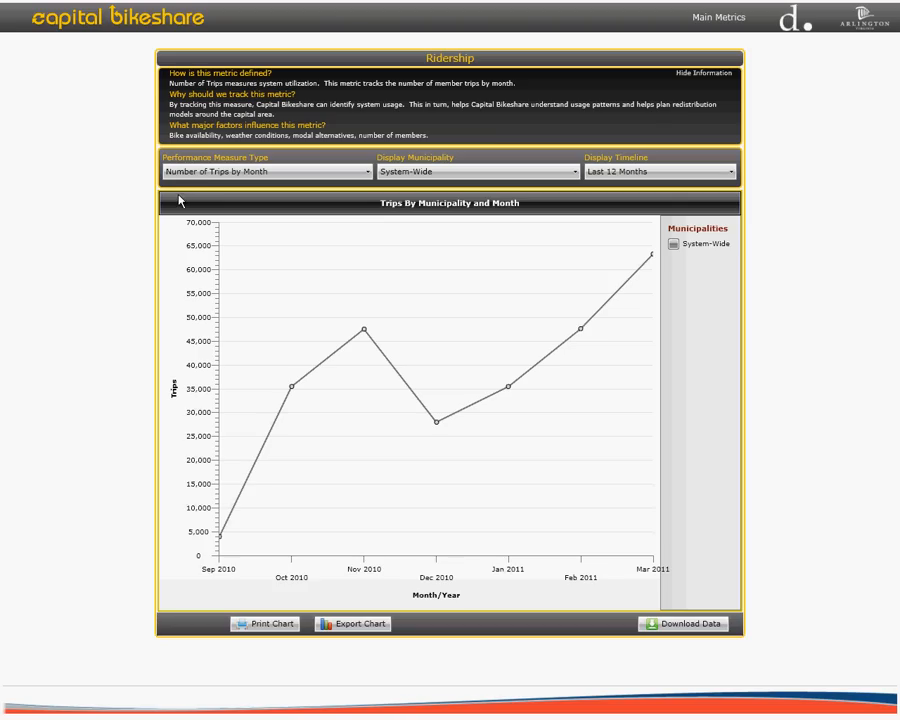
{"action": "mouse_move", "coordinate": [152, 194]}
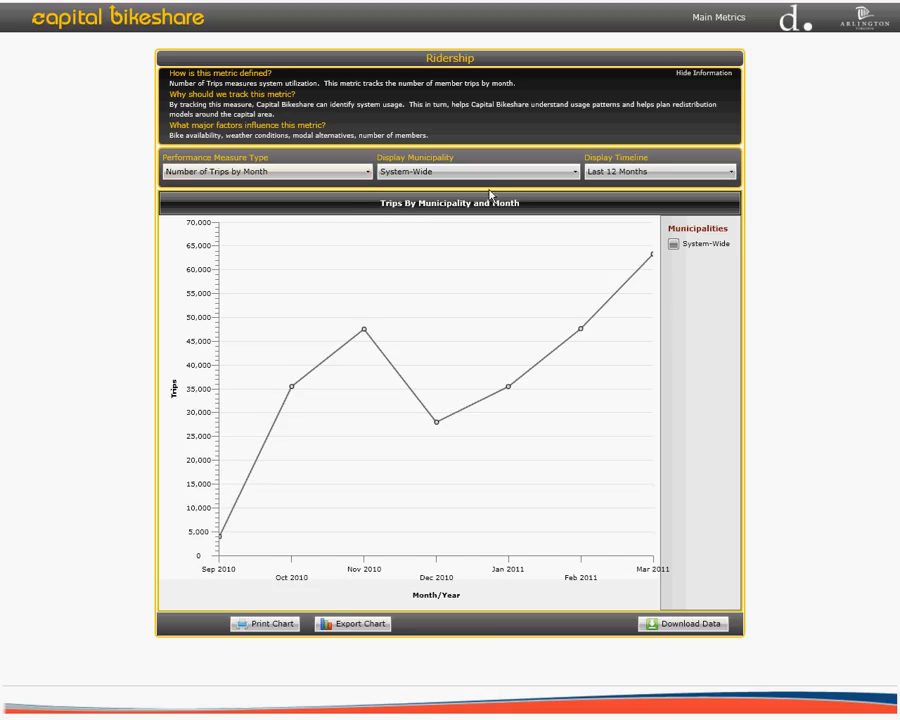
Step: Switch the Ridership chart to Miles Travelled By Month
{"action": "left_click", "coordinate": [660, 171]}
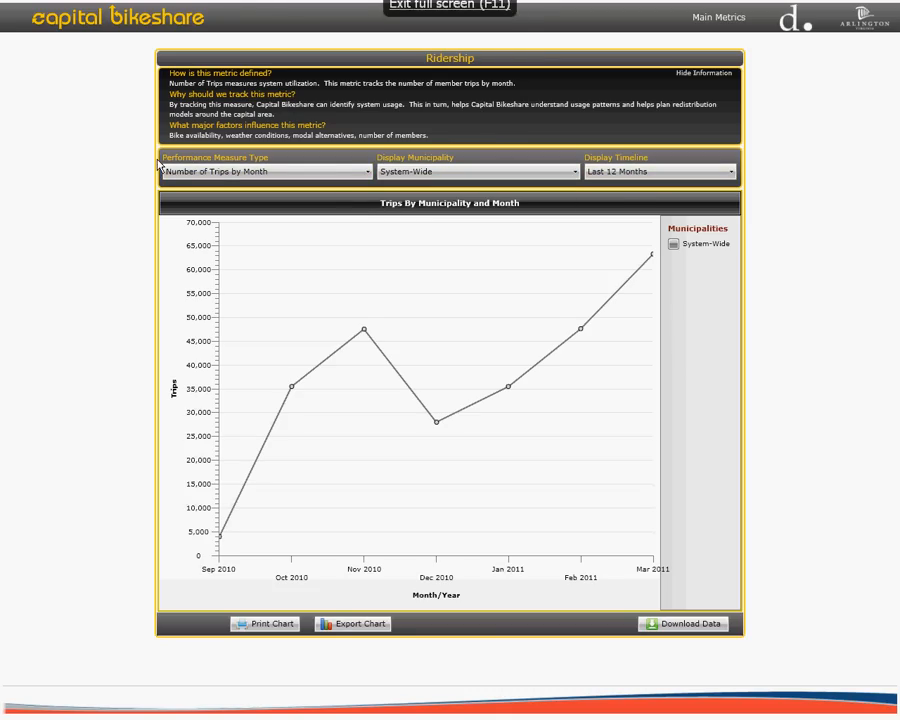
{"action": "left_click", "coordinate": [265, 171]}
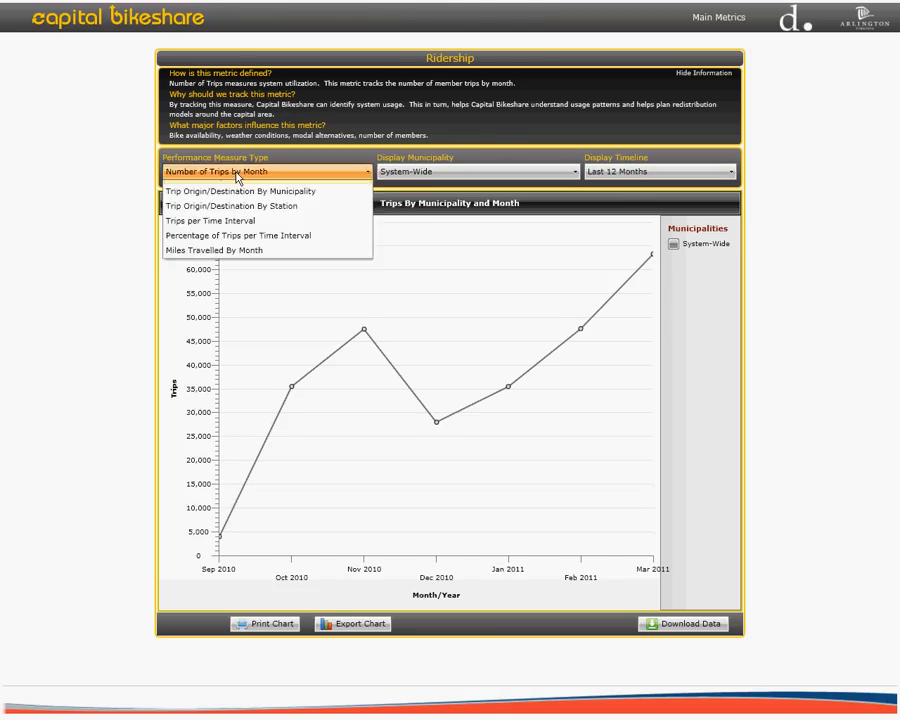
{"action": "left_click", "coordinate": [213, 250]}
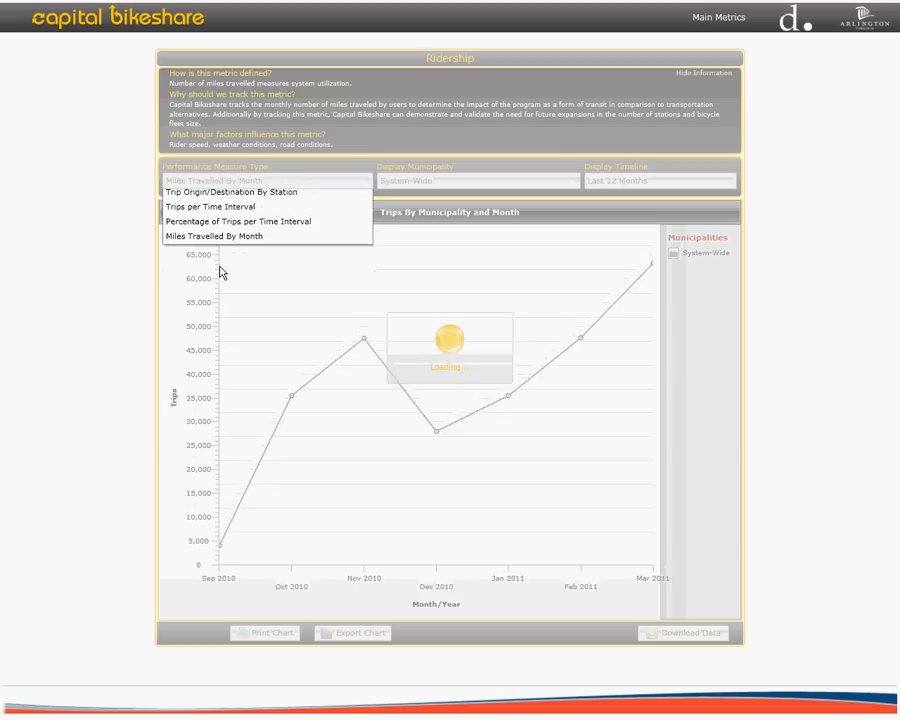
Step: Limit the chart to Washington, DC, keeping the Last 12 Months timeline
{"action": "left_click", "coordinate": [230, 236]}
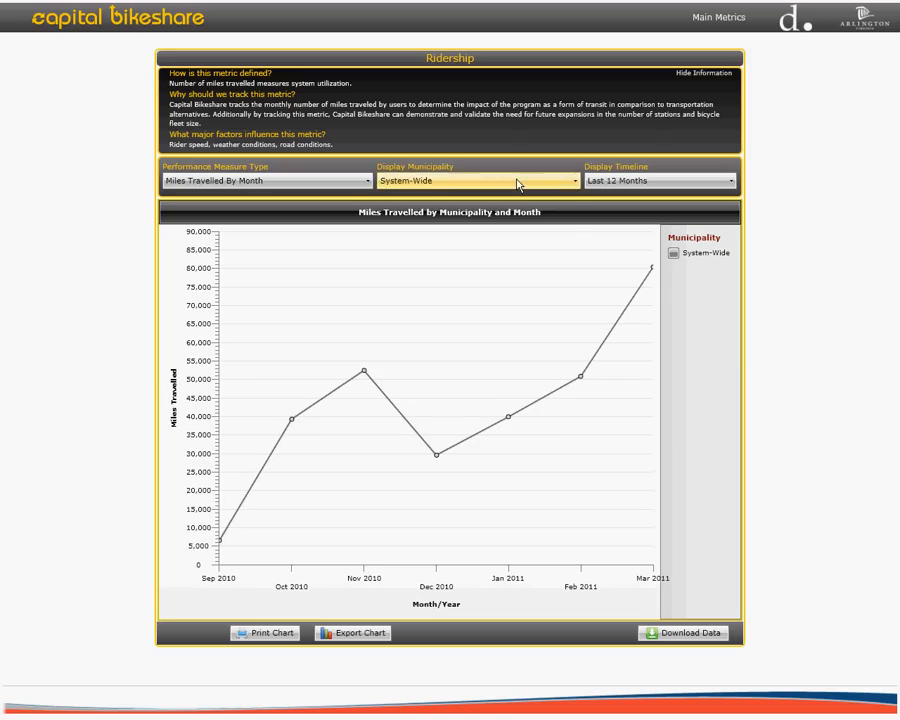
{"action": "left_click", "coordinate": [475, 181]}
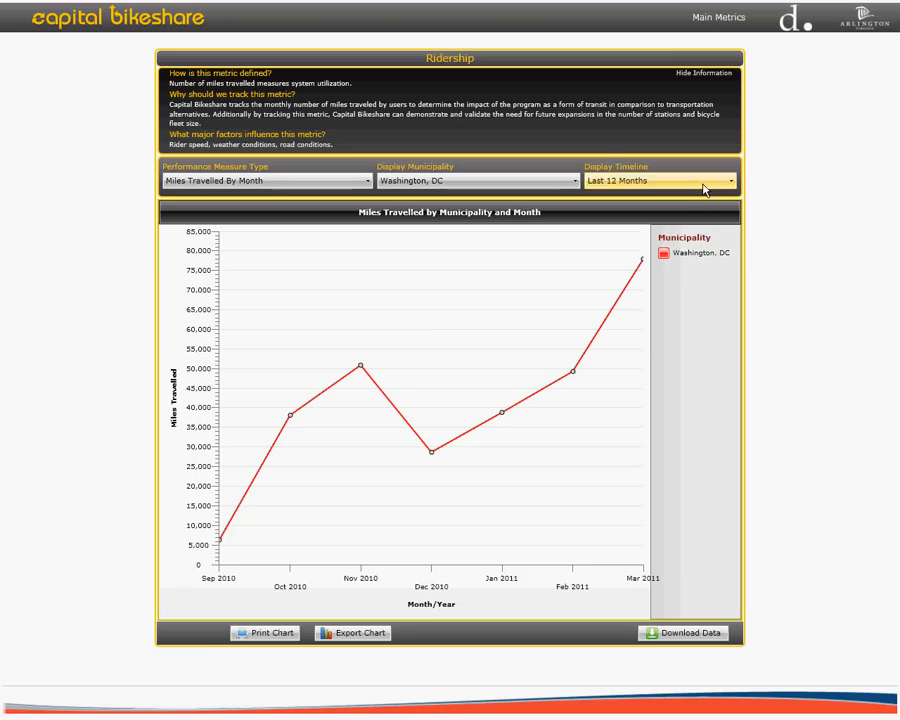
{"action": "left_click", "coordinate": [655, 181]}
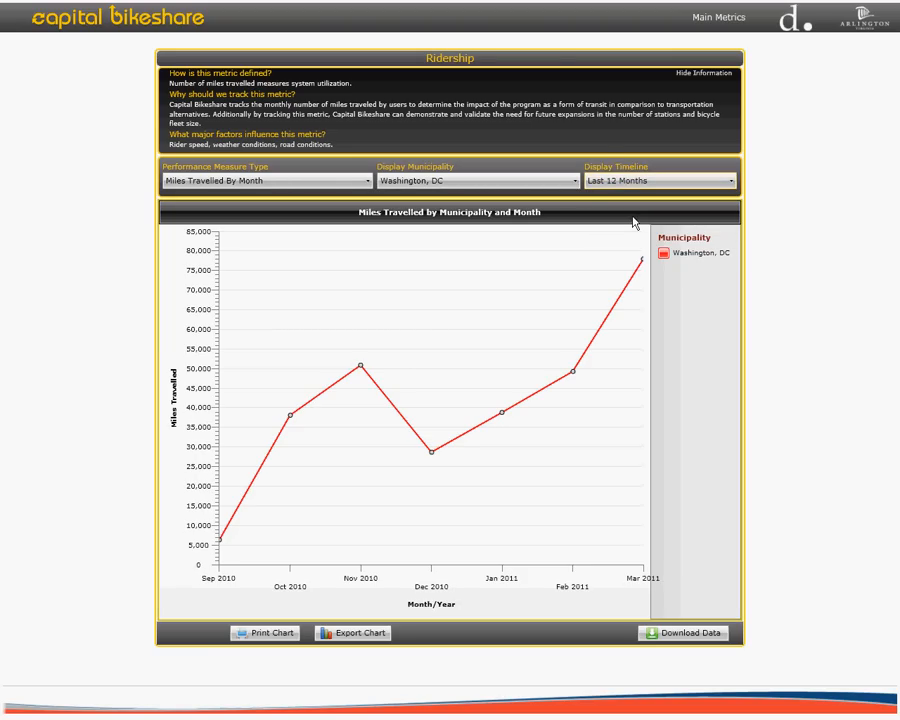
{"action": "mouse_move", "coordinate": [383, 353]}
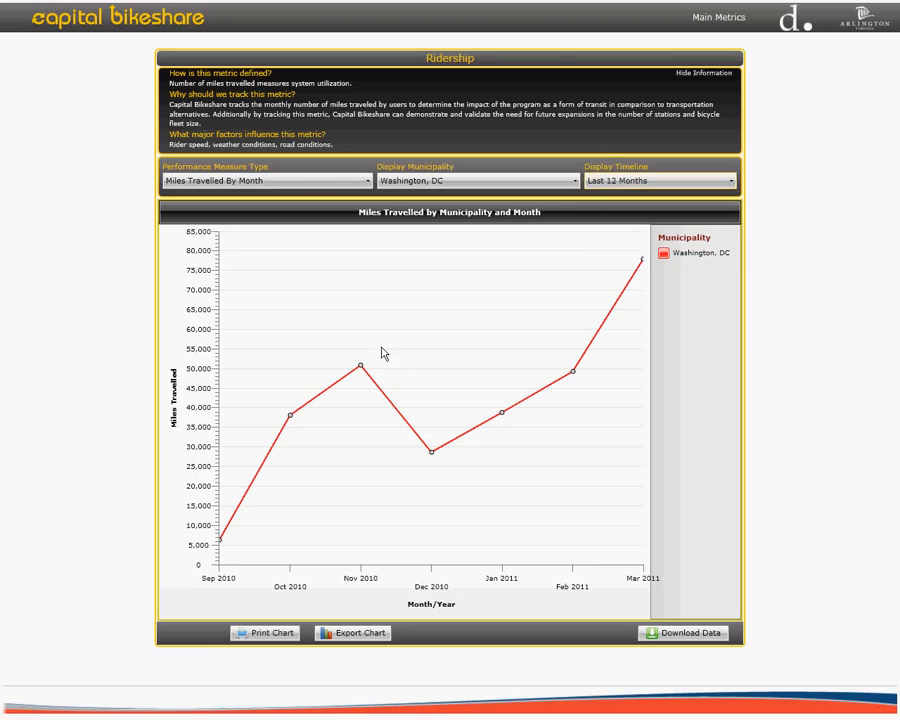
{"action": "mouse_move", "coordinate": [357, 366]}
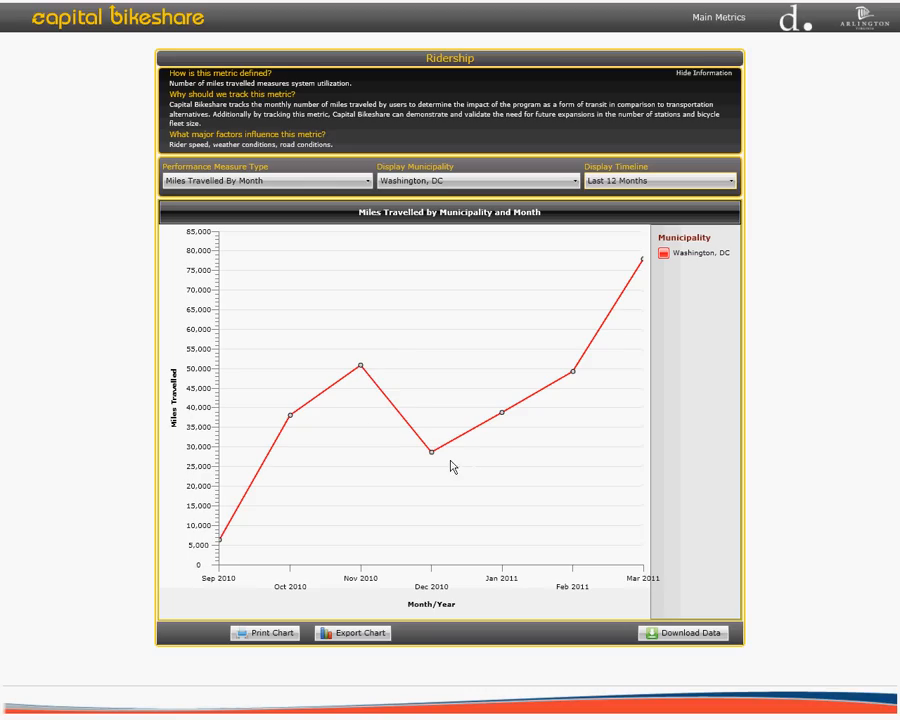
{"action": "mouse_move", "coordinate": [502, 414]}
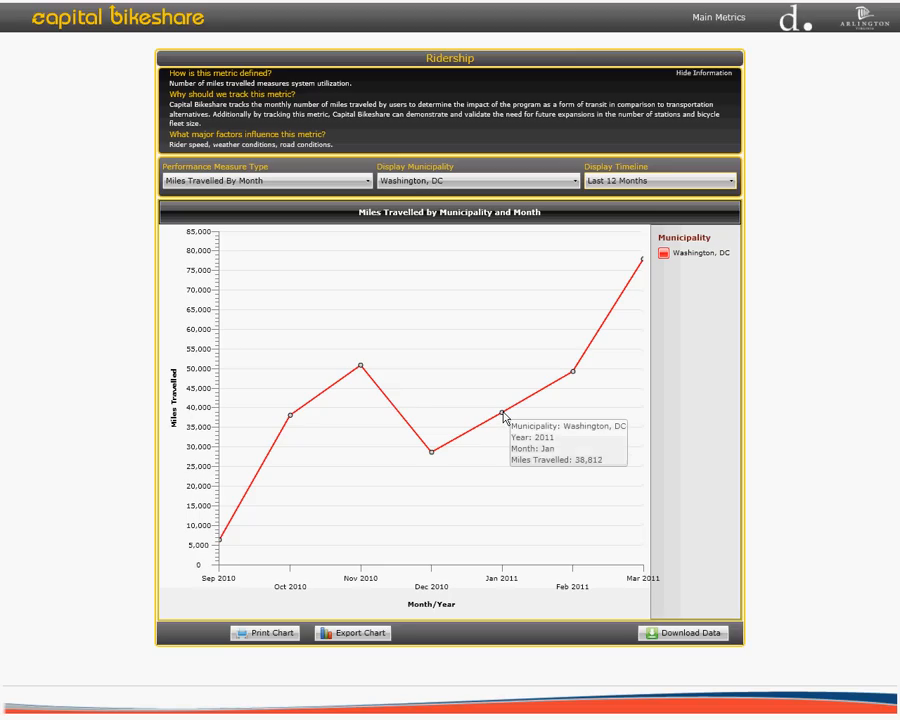
{"action": "mouse_move", "coordinate": [480, 431]}
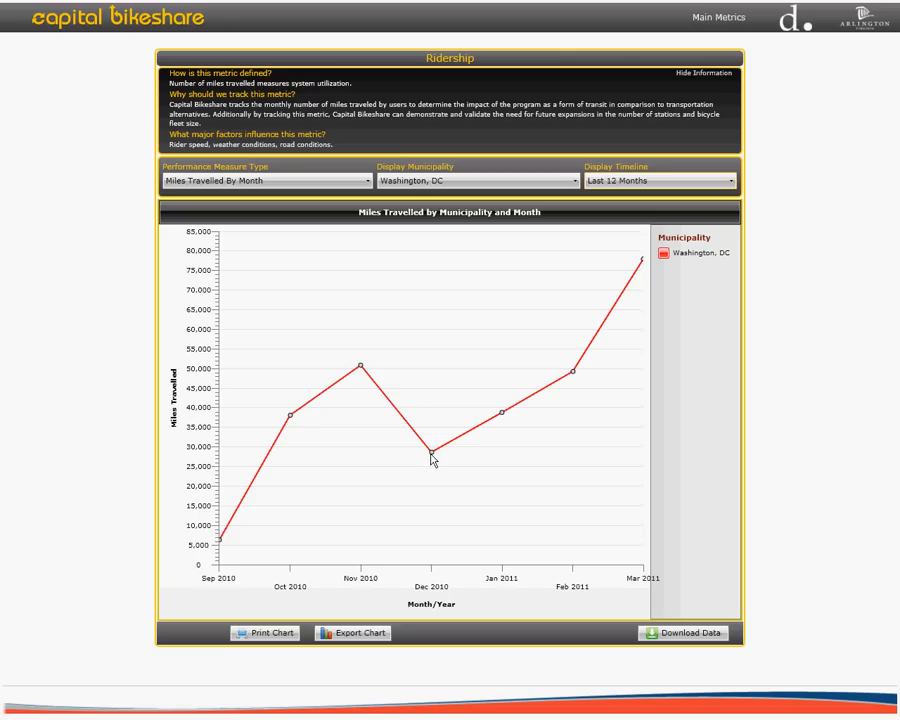
{"action": "mouse_move", "coordinate": [431, 451]}
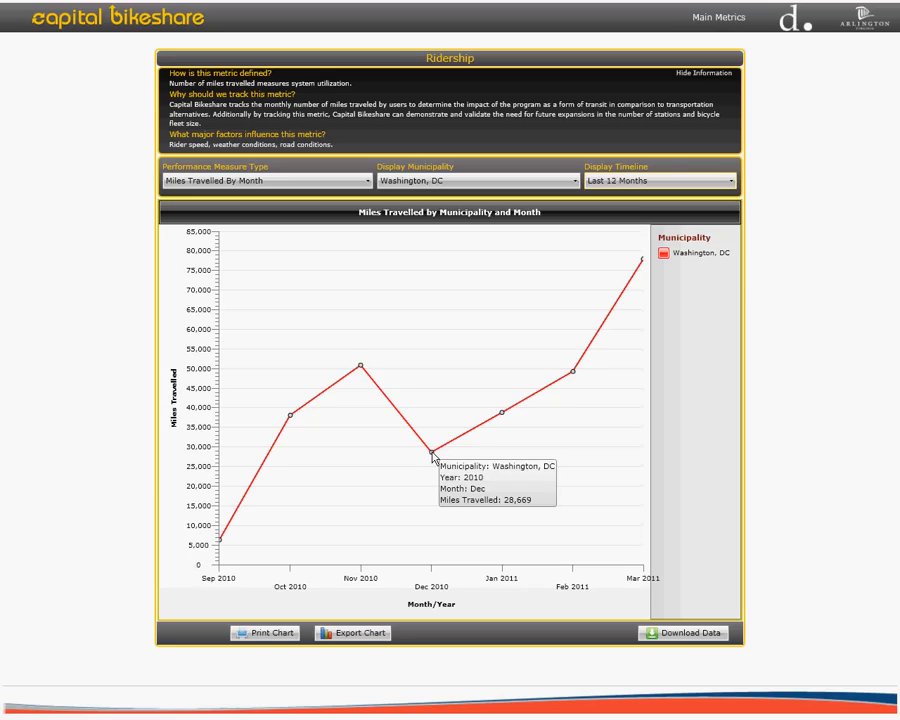
{"action": "mouse_move", "coordinate": [108, 383]}
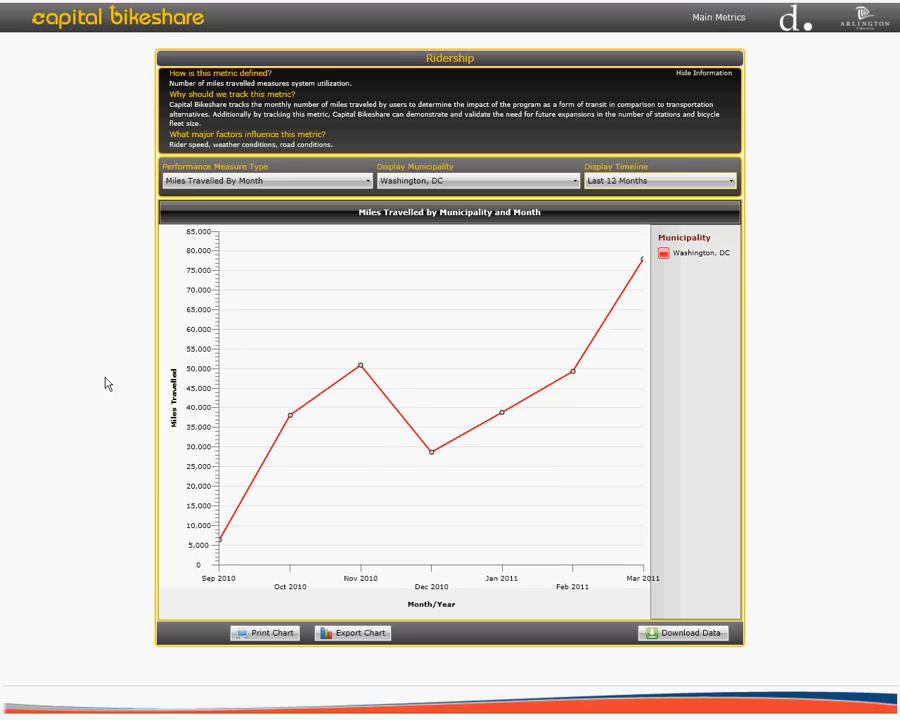
{"action": "mouse_move", "coordinate": [253, 667]}
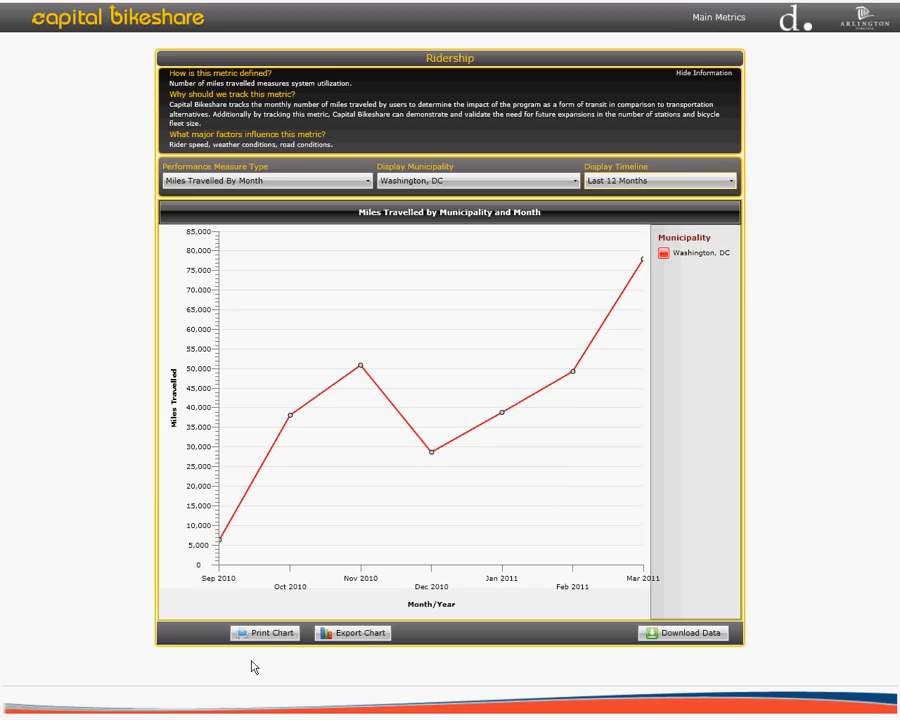
{"action": "mouse_move", "coordinate": [685, 715]}
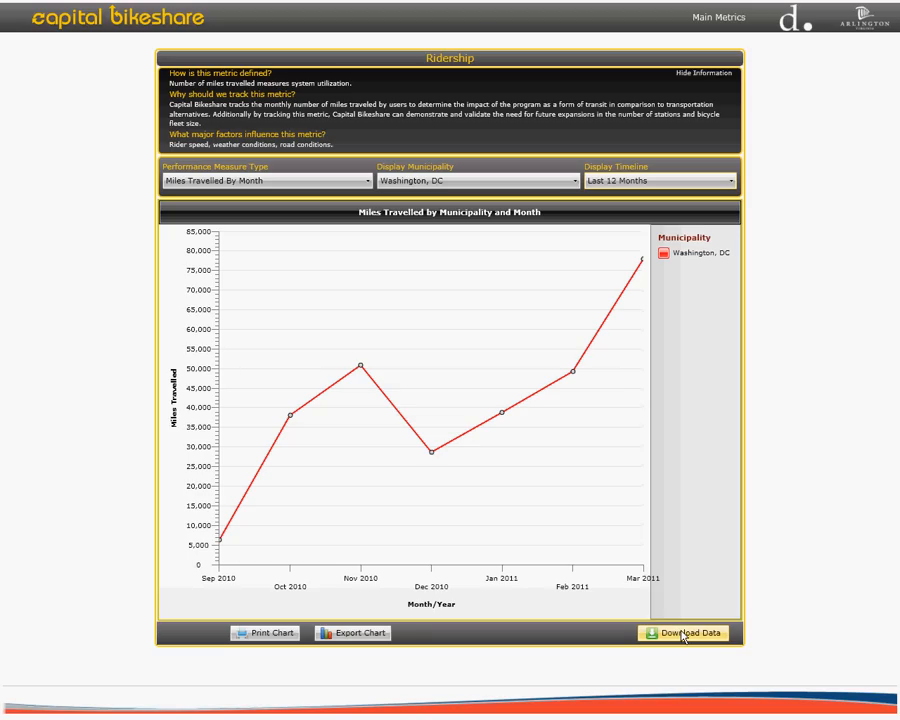
{"action": "mouse_move", "coordinate": [462, 649]}
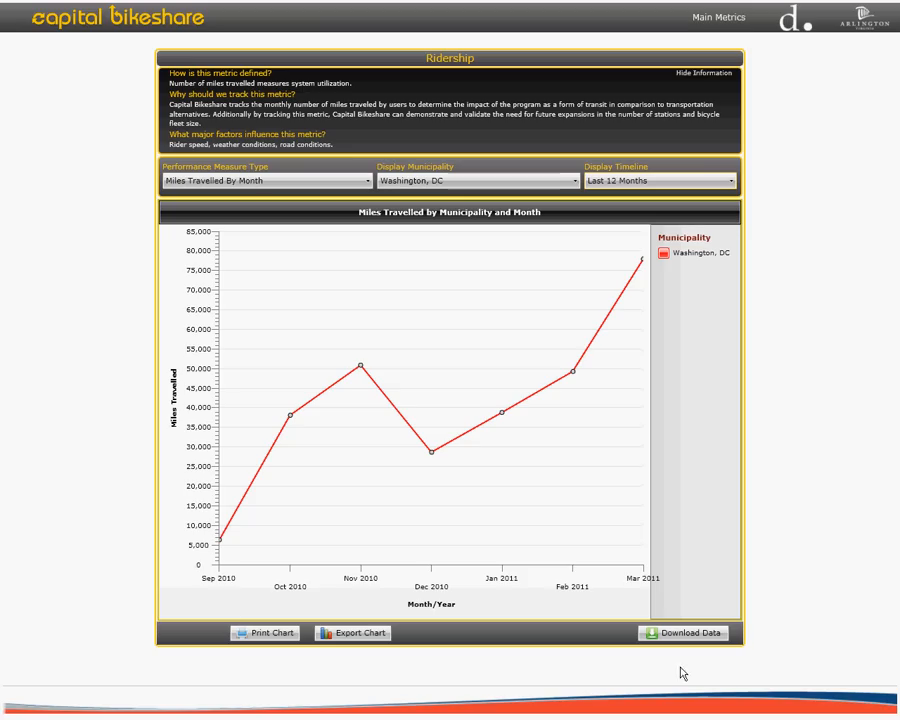
{"action": "mouse_move", "coordinate": [196, 630]}
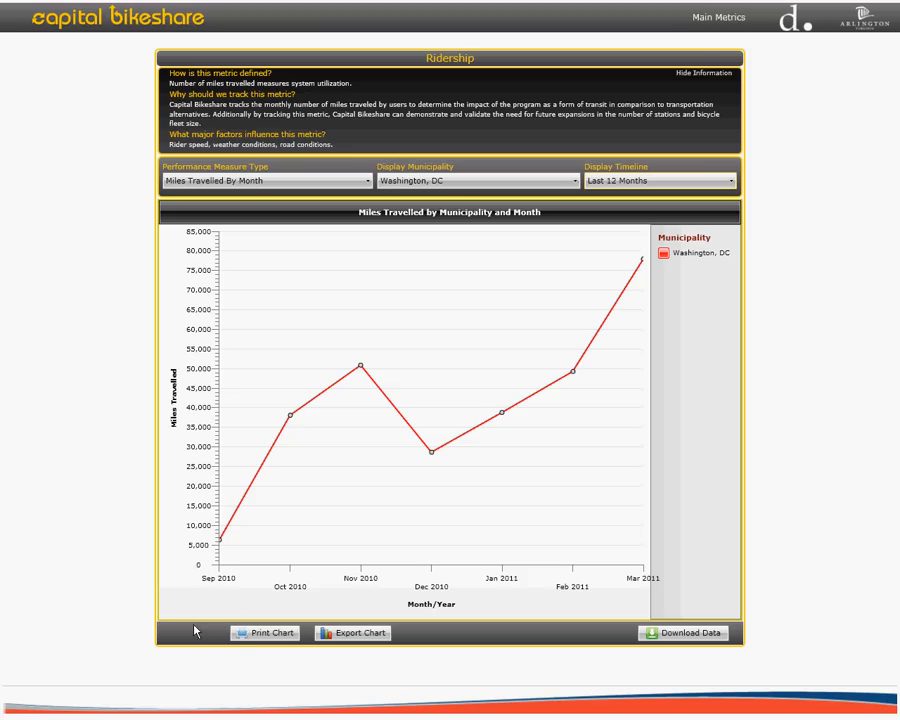
{"action": "mouse_move", "coordinate": [249, 665]}
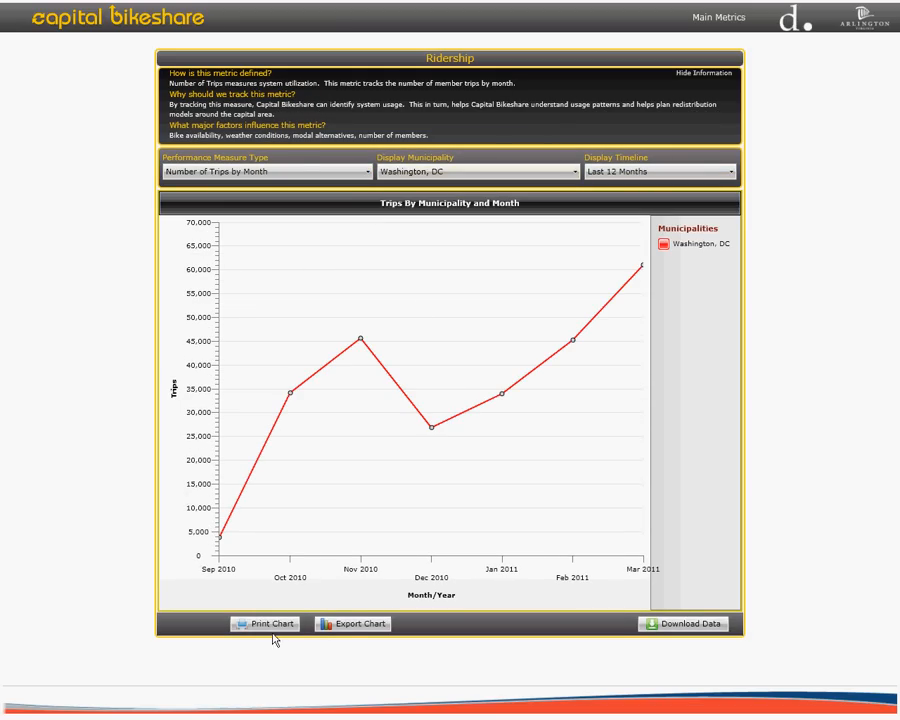
{"action": "mouse_move", "coordinate": [286, 645]}
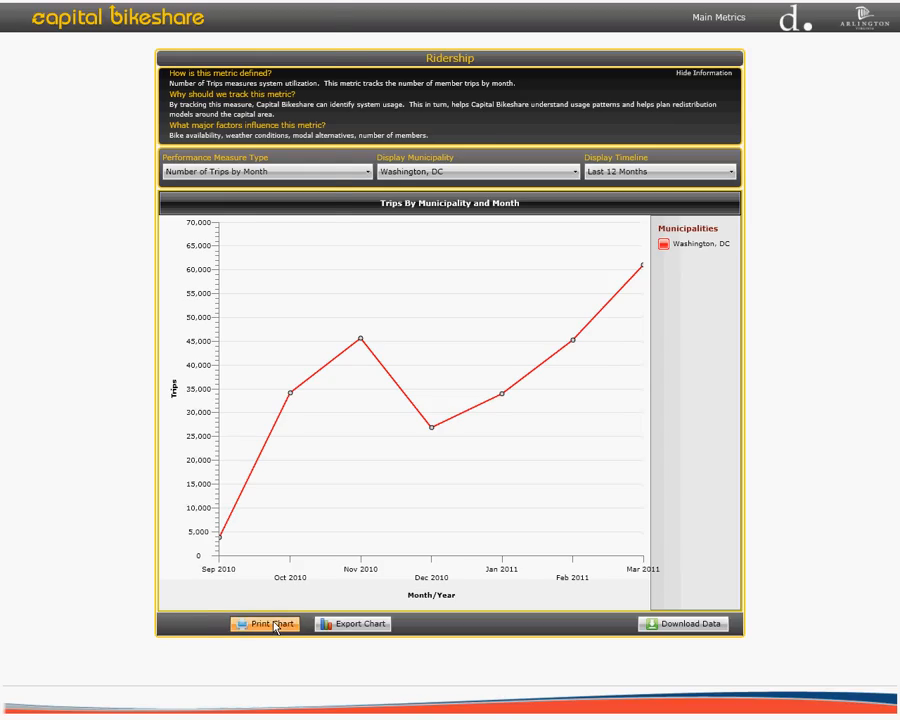
Step: Start printing the Washington, DC trips-by-month chart
{"action": "left_click", "coordinate": [265, 623]}
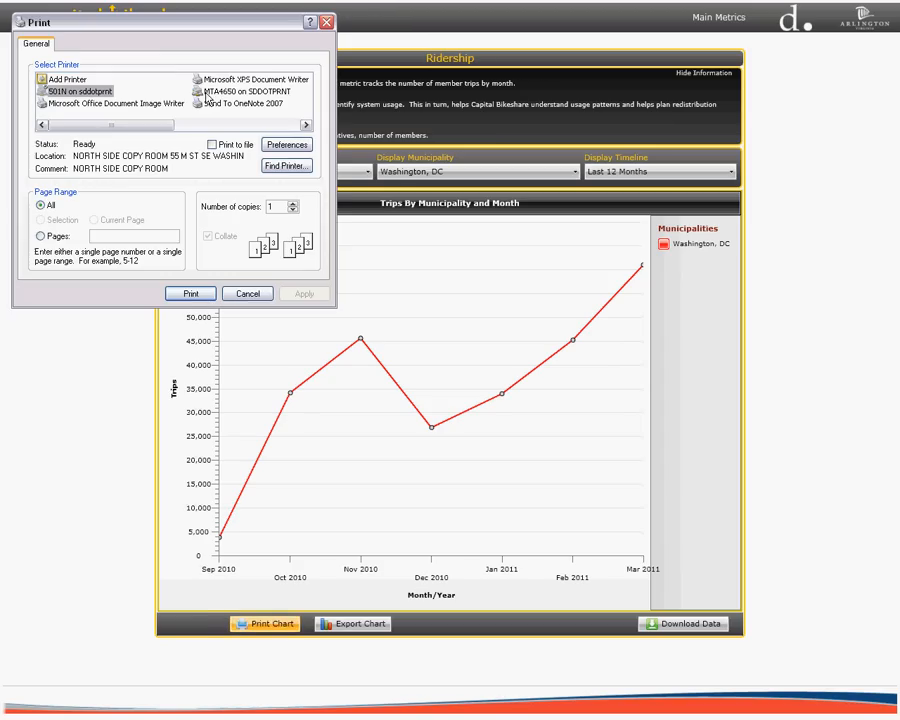
{"action": "mouse_move", "coordinate": [230, 41]}
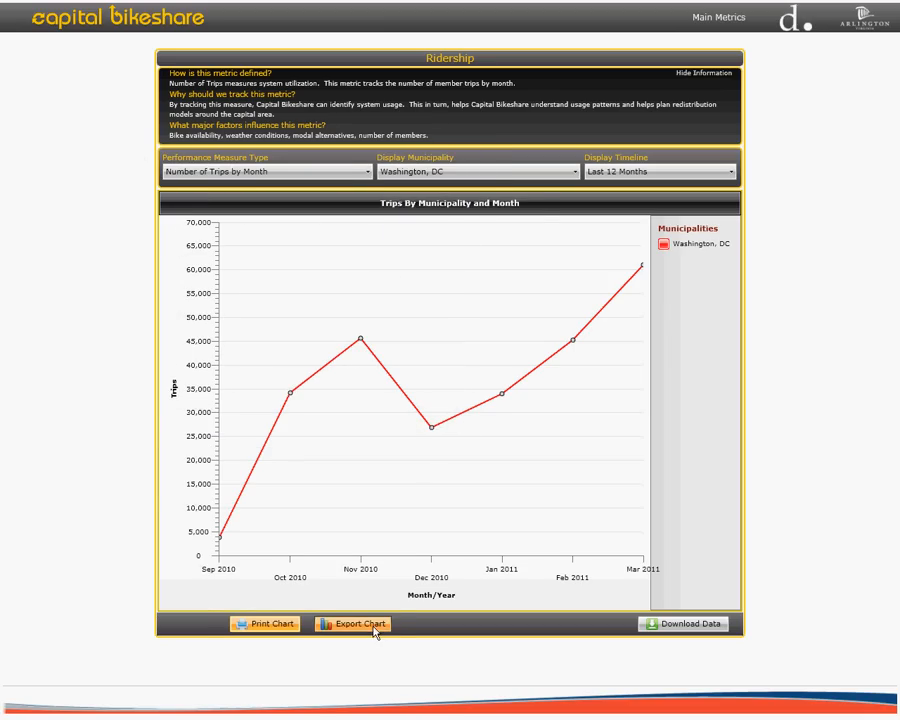
Step: Start exporting the Washington, DC trips-by-month chart as a PNG image
{"action": "left_click", "coordinate": [352, 623]}
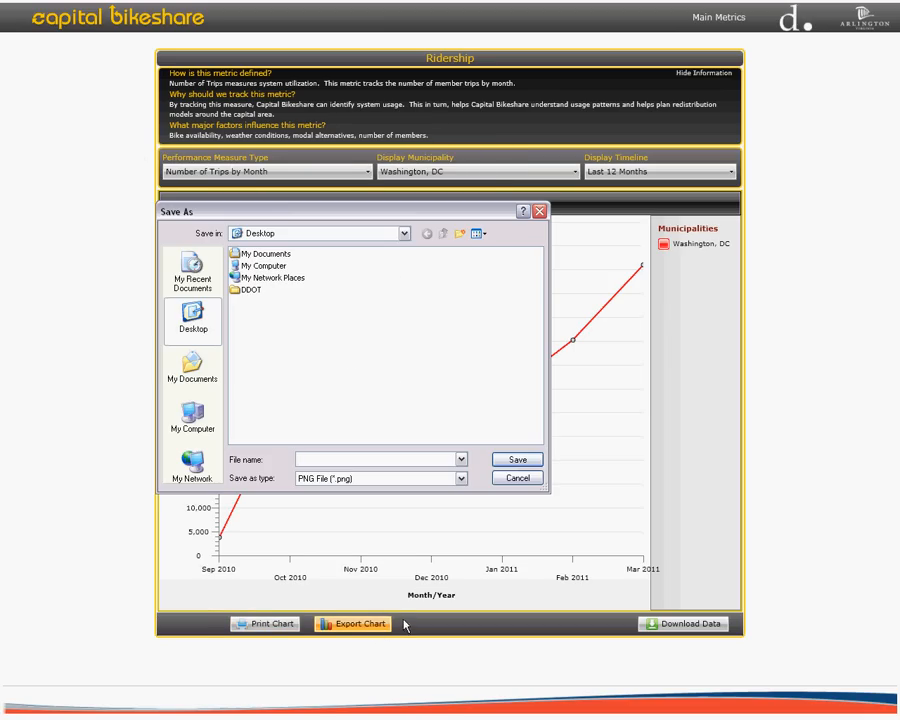
{"action": "mouse_move", "coordinate": [390, 626]}
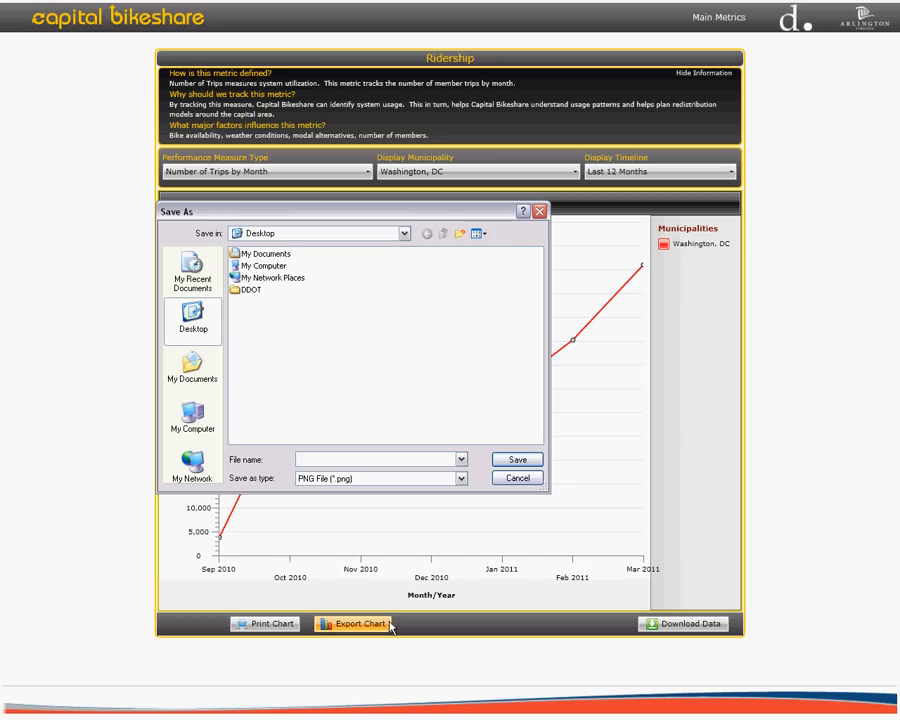
{"action": "mouse_move", "coordinate": [373, 626]}
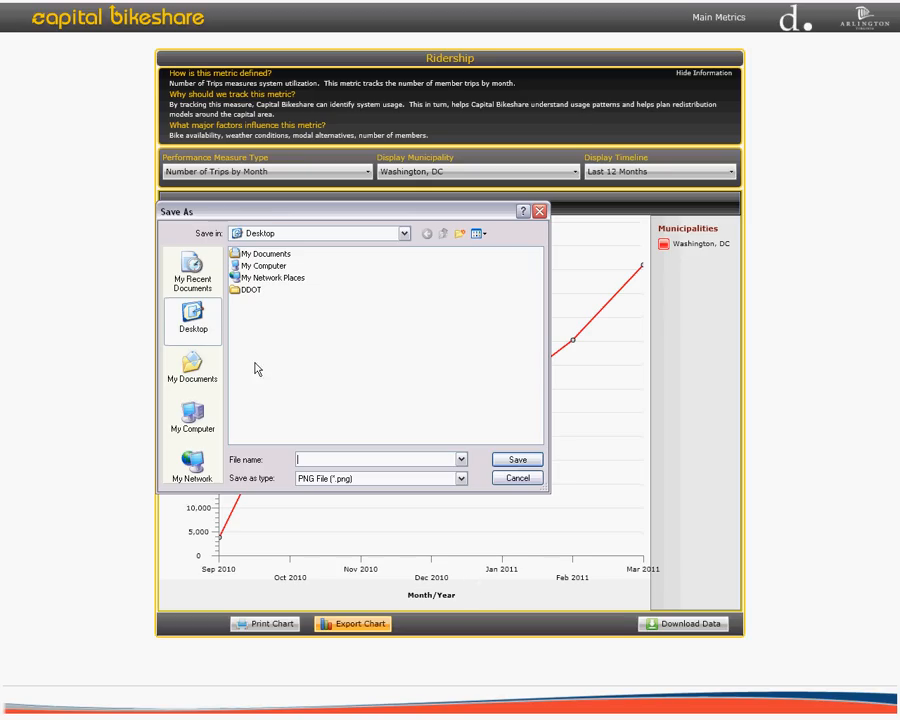
{"action": "mouse_move", "coordinate": [508, 341]}
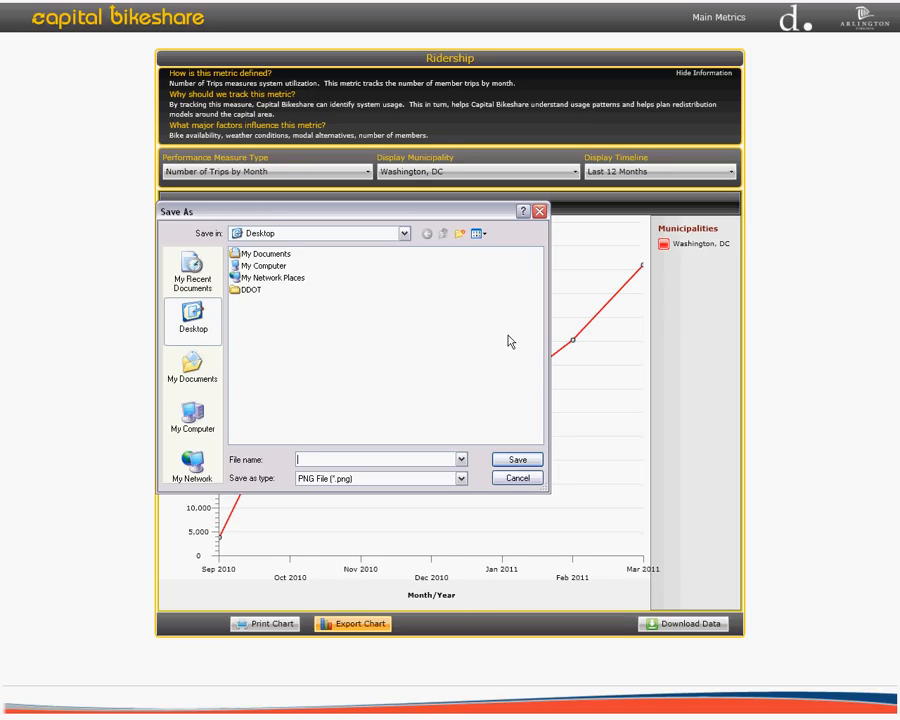
{"action": "mouse_move", "coordinate": [191, 418]}
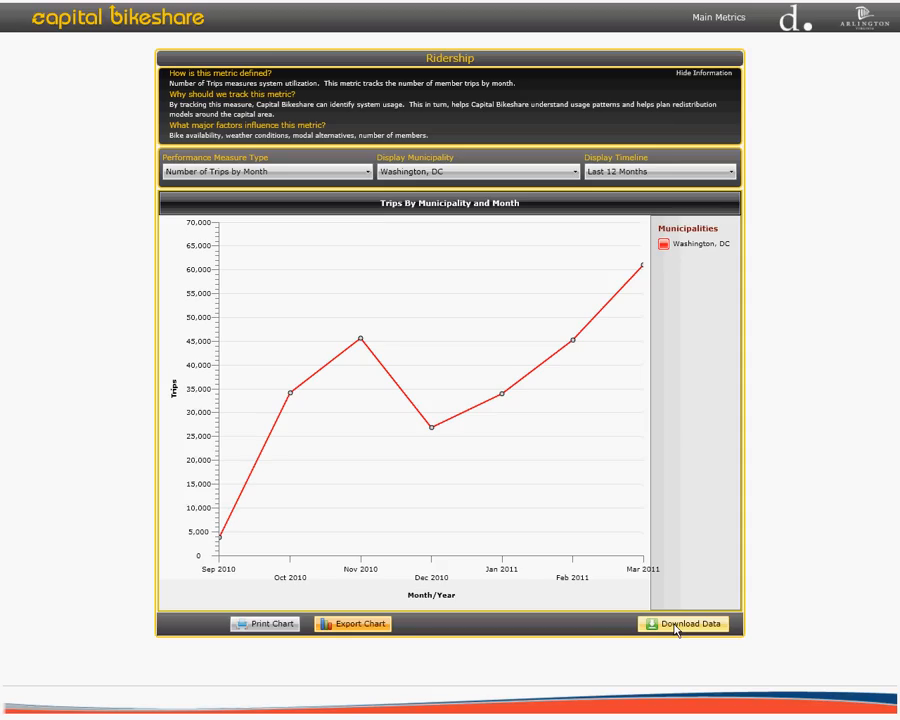
Step: Set the data download to Ridership trips by month, Last 12 Months, as an Excel file
{"action": "left_click", "coordinate": [685, 623]}
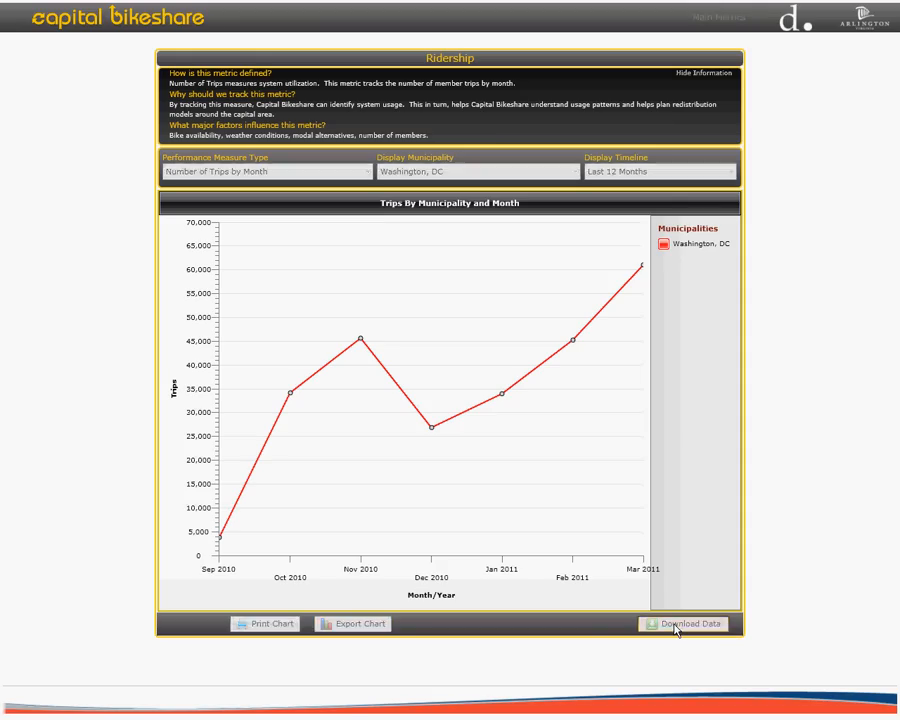
{"action": "left_click", "coordinate": [685, 623]}
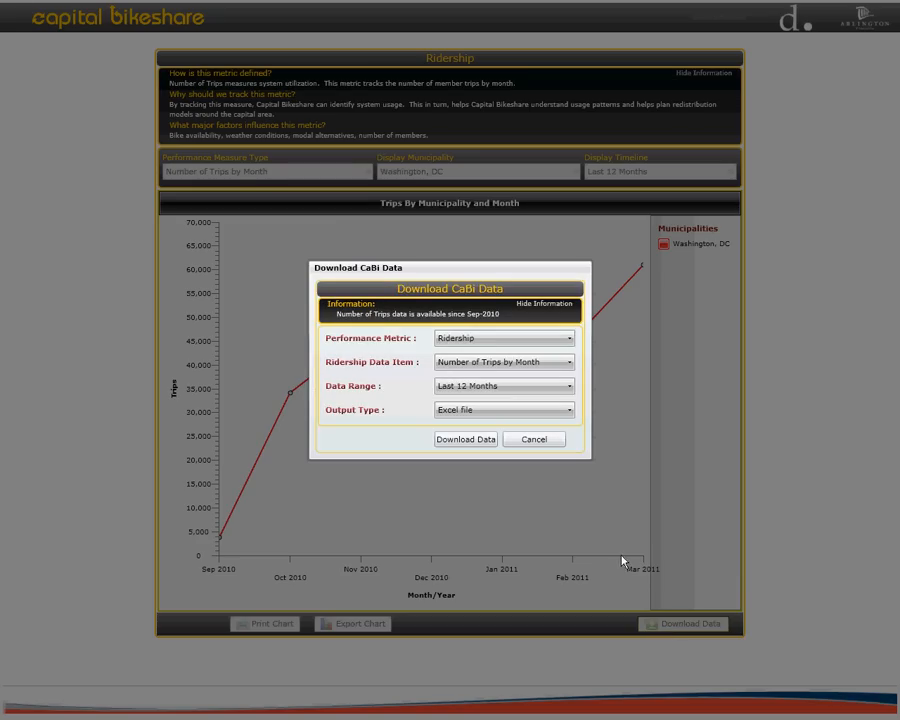
{"action": "mouse_move", "coordinate": [483, 507]}
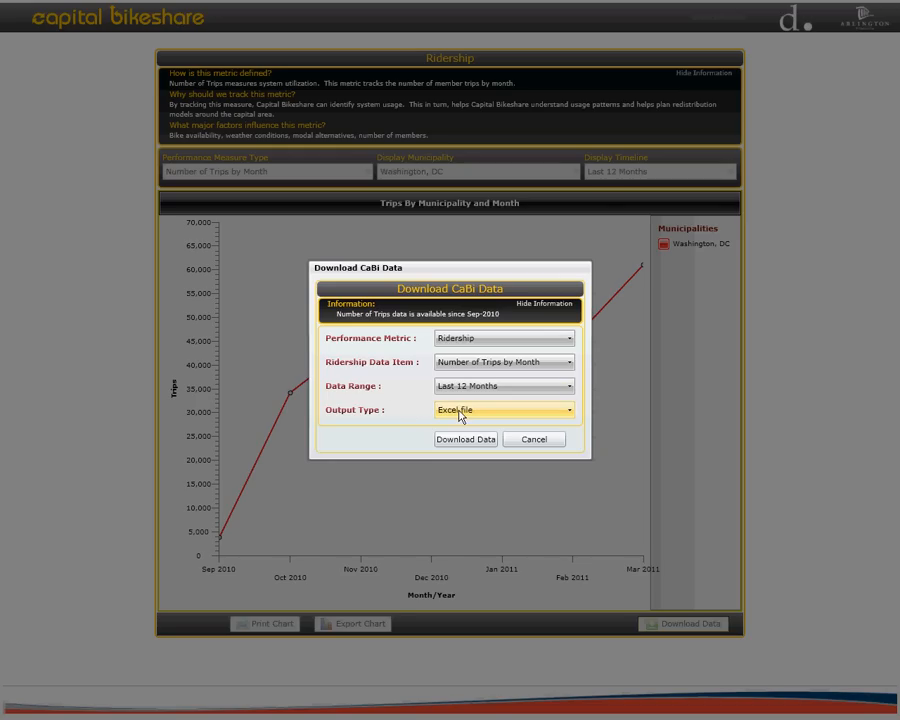
{"action": "left_click", "coordinate": [503, 409]}
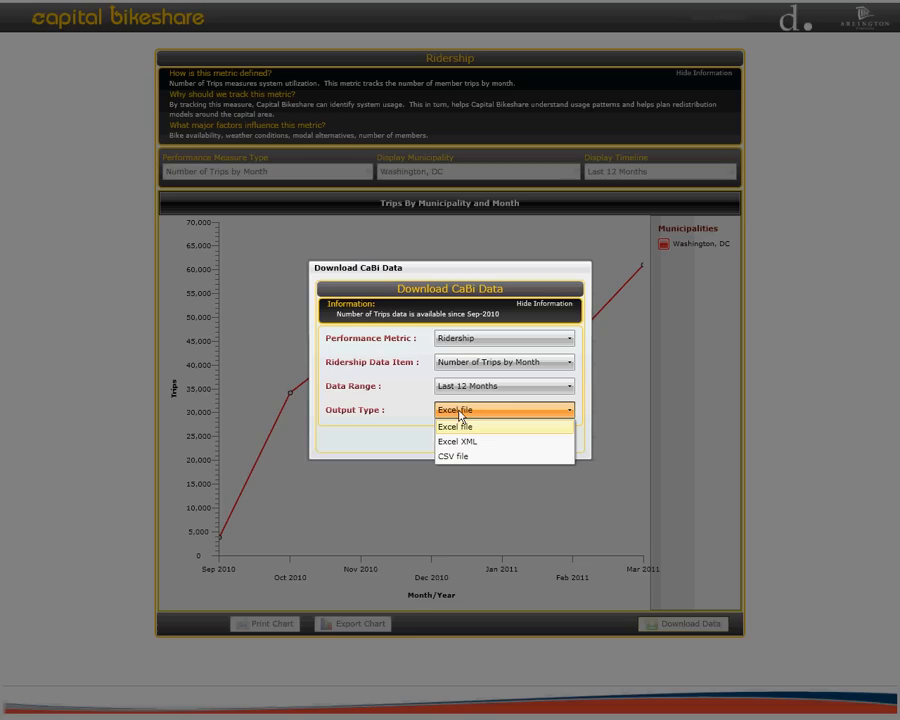
{"action": "mouse_move", "coordinate": [456, 441]}
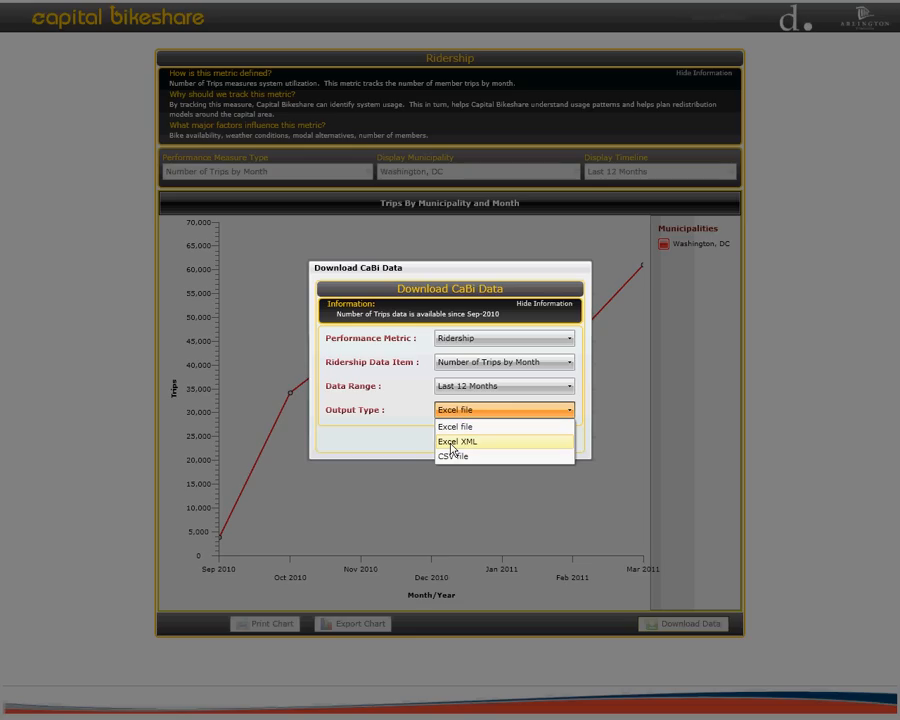
{"action": "mouse_move", "coordinate": [452, 456]}
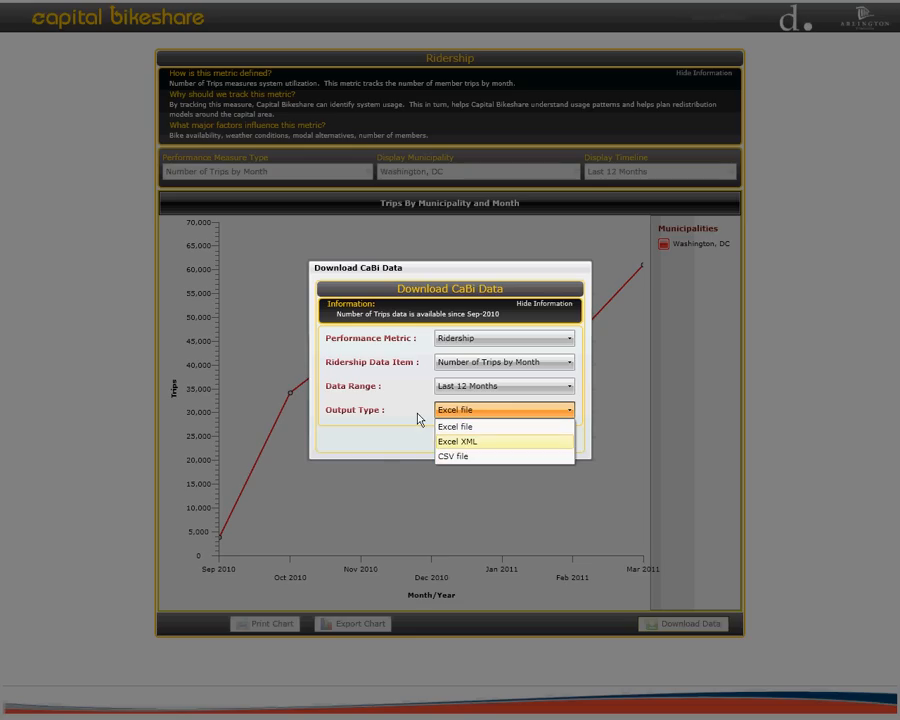
{"action": "left_click", "coordinate": [455, 410]}
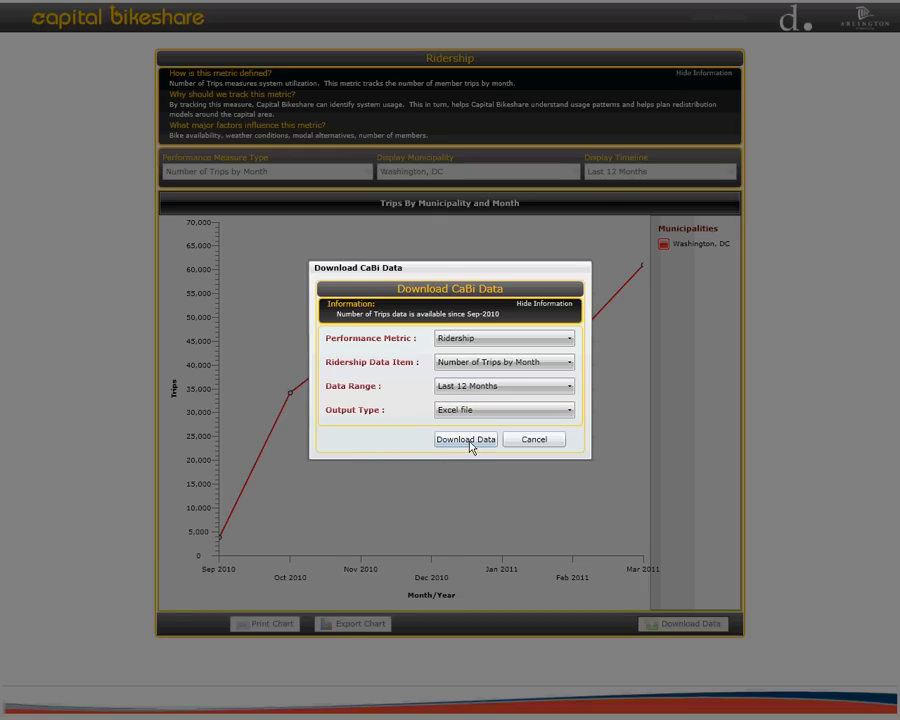
Step: Start the Excel download and name the file 'new file'
{"action": "left_click", "coordinate": [465, 440]}
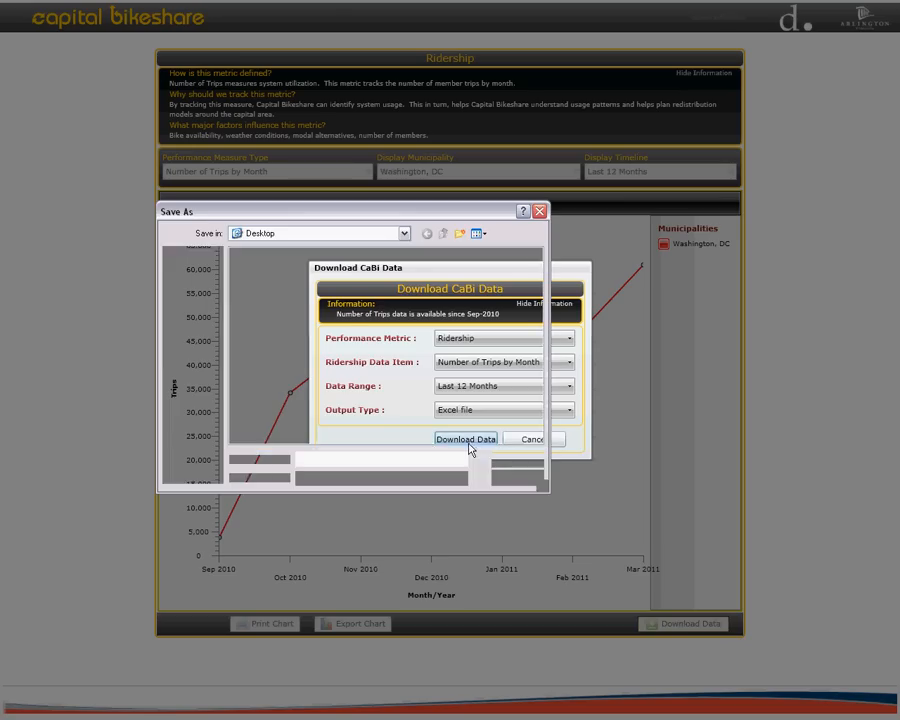
{"action": "left_click", "coordinate": [466, 440]}
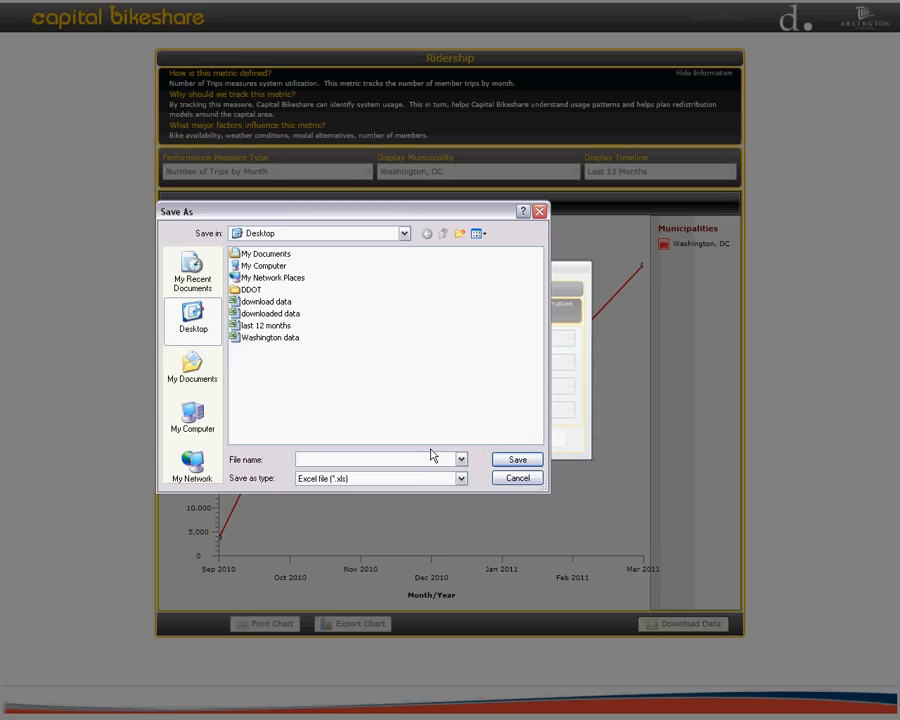
{"action": "mouse_move", "coordinate": [430, 455]}
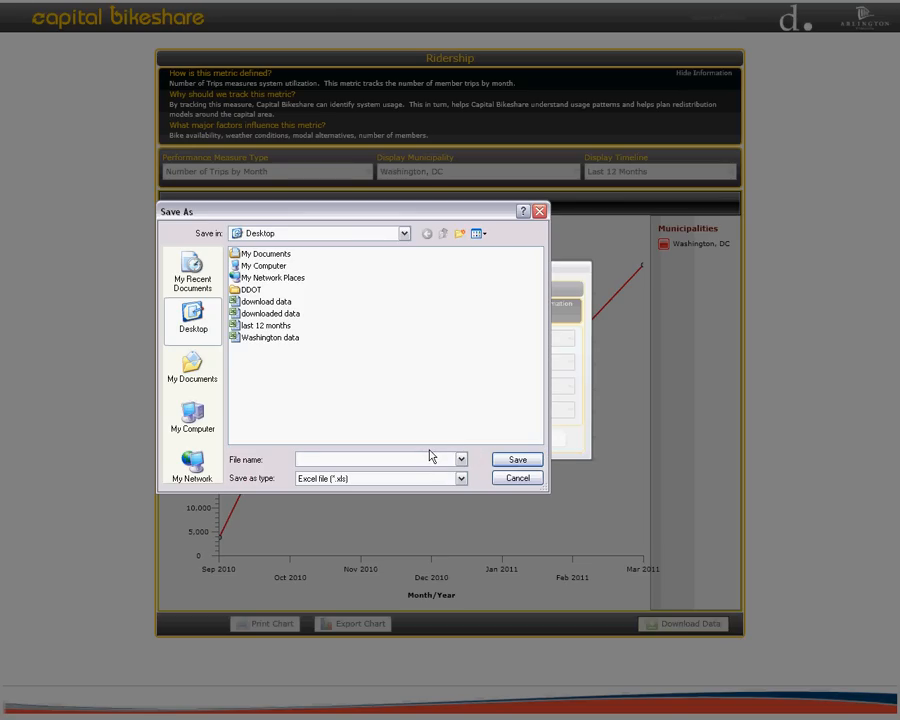
{"action": "type", "text": "ri"}
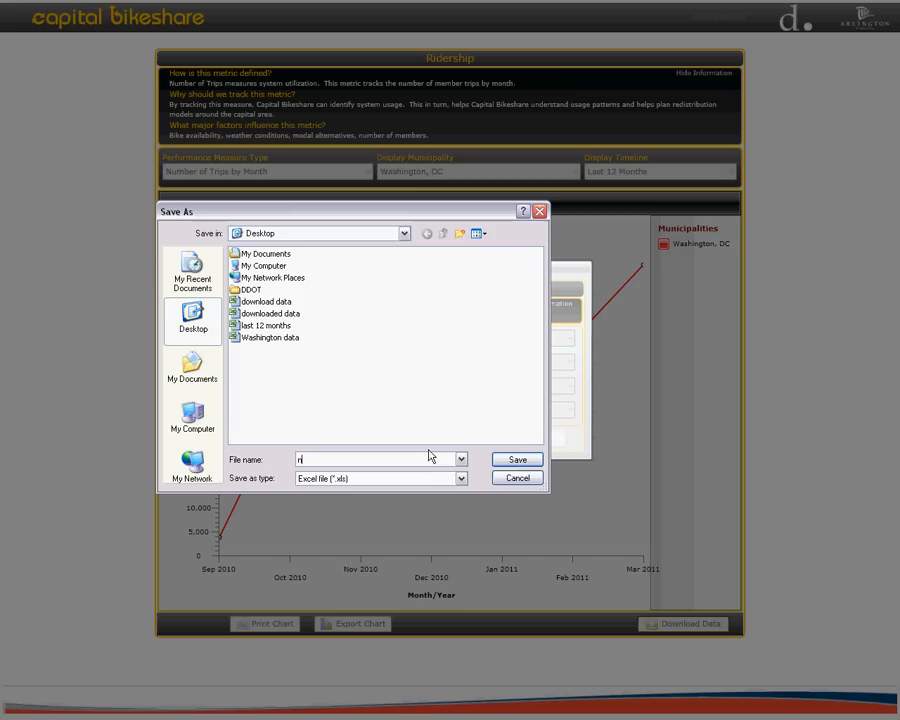
{"action": "type", "text": "ew file"}
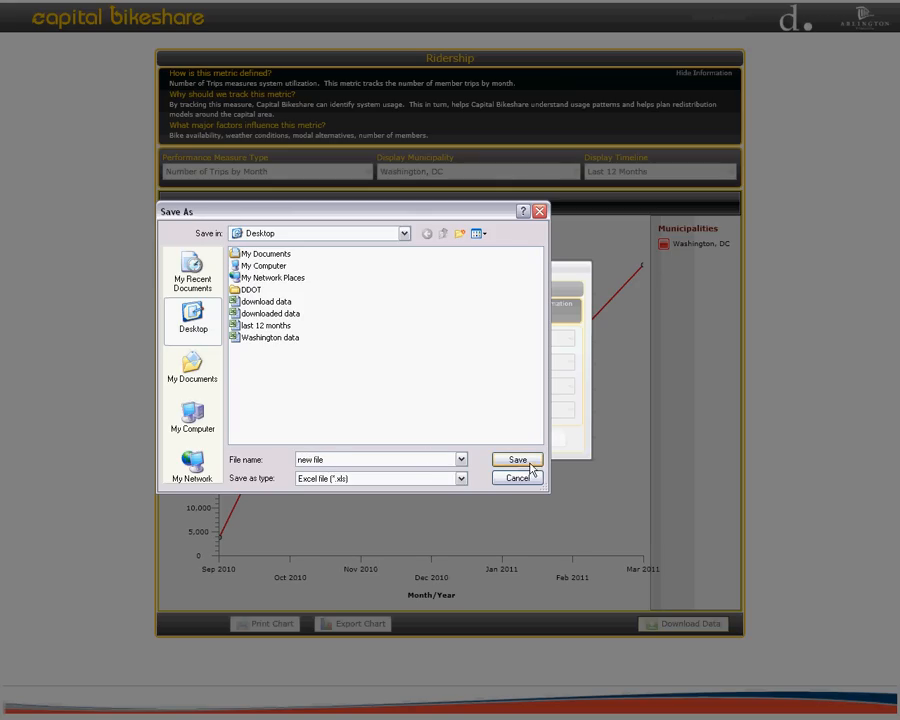
Step: Save the file to the Desktop, confirm completion, and close the download settings
{"action": "left_click", "coordinate": [517, 460]}
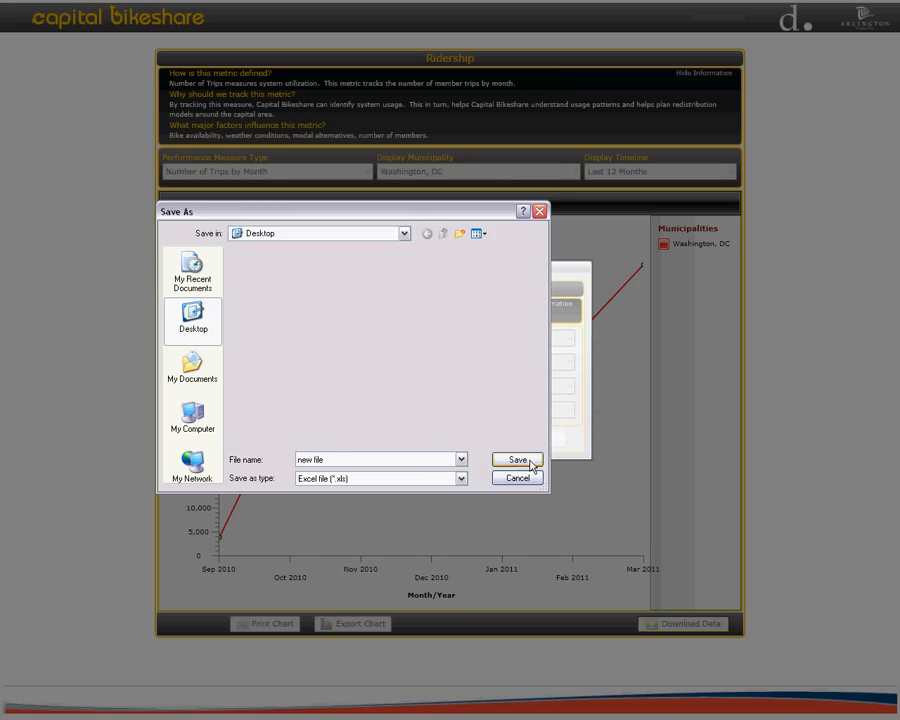
{"action": "left_click", "coordinate": [517, 460]}
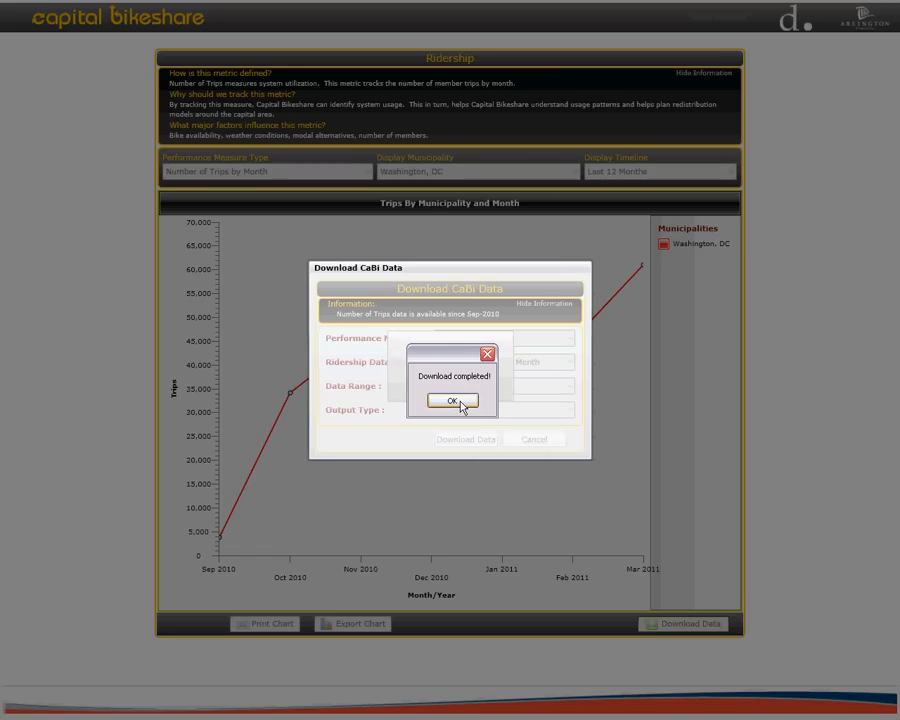
{"action": "left_click", "coordinate": [451, 401]}
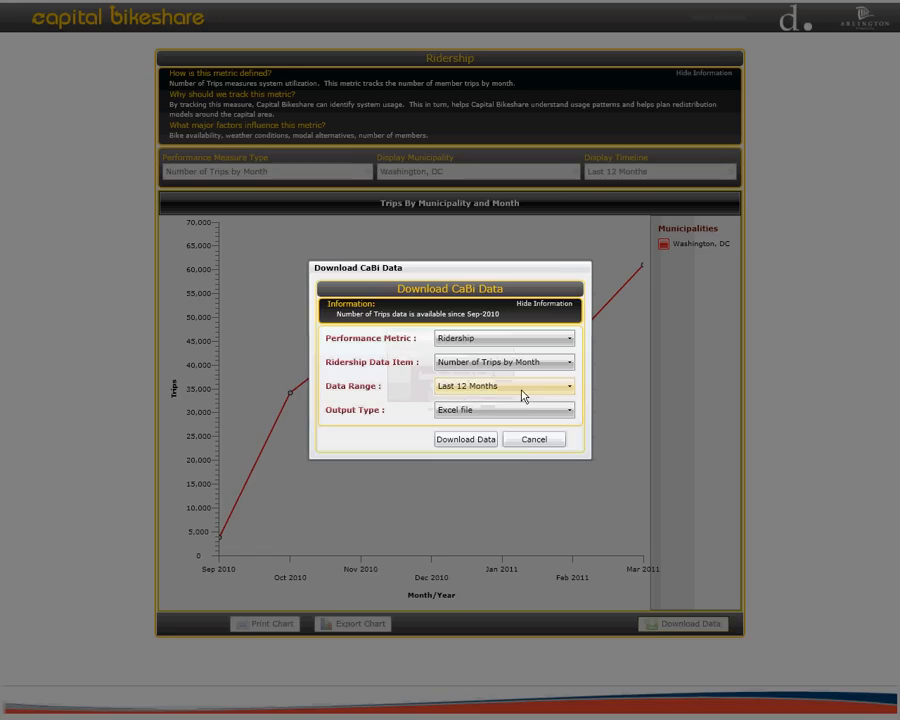
{"action": "left_click", "coordinate": [534, 439]}
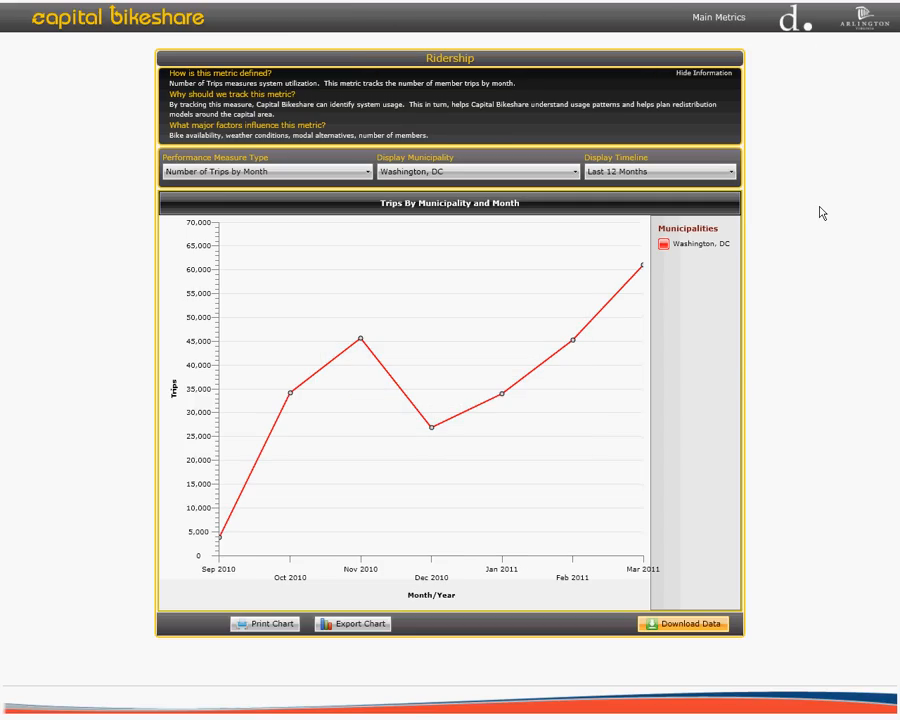
{"action": "mouse_move", "coordinate": [718, 18]}
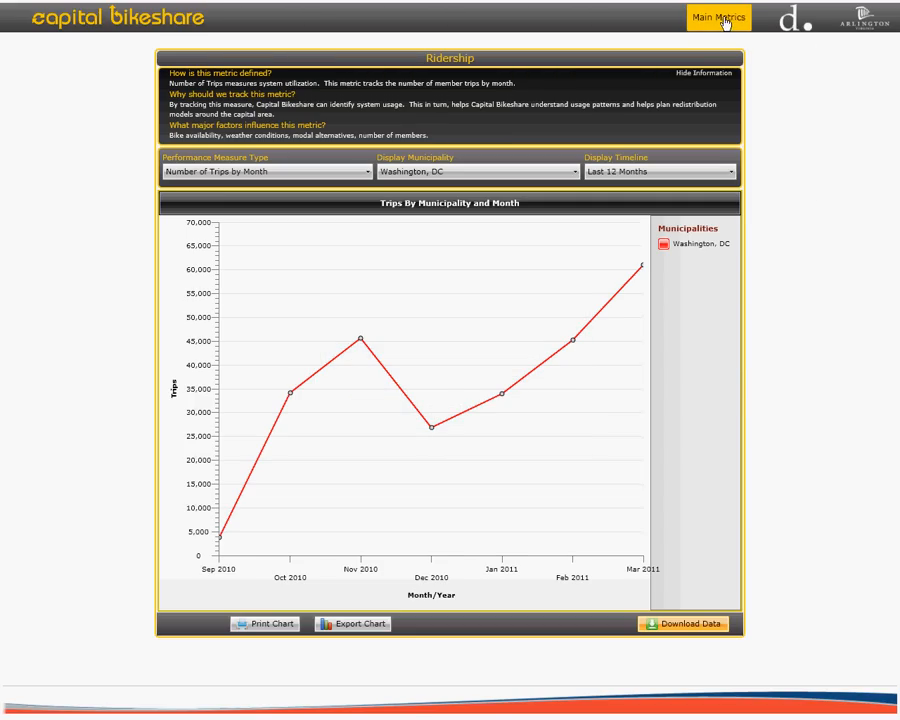
Step: Return to Main Metrics showing the Ridership, Fleet Performance, Customer Service and Membership charts
{"action": "left_click", "coordinate": [718, 18]}
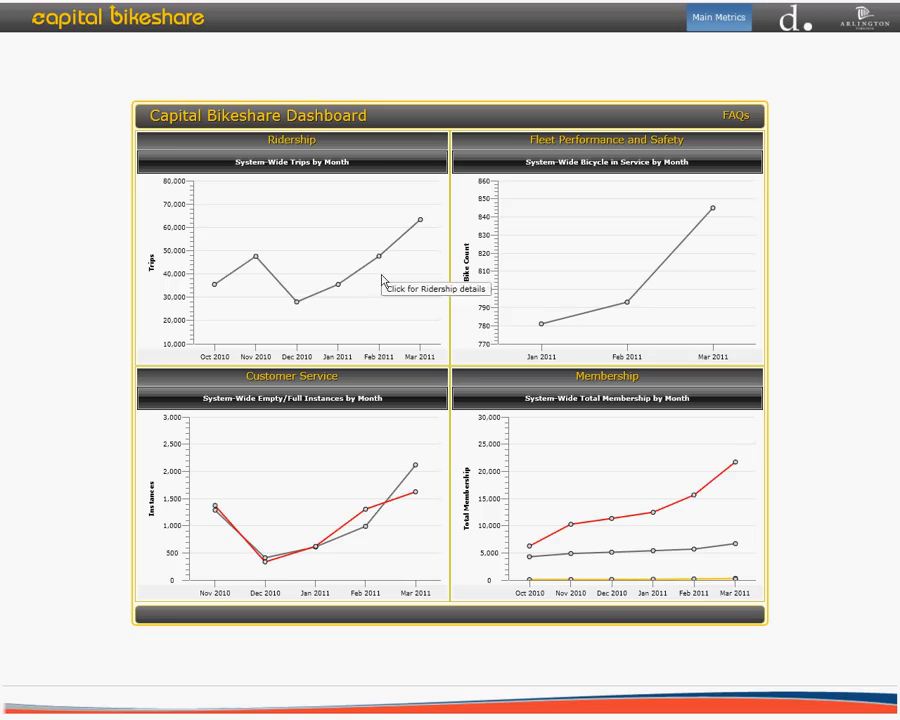
{"action": "mouse_move", "coordinate": [605, 497]}
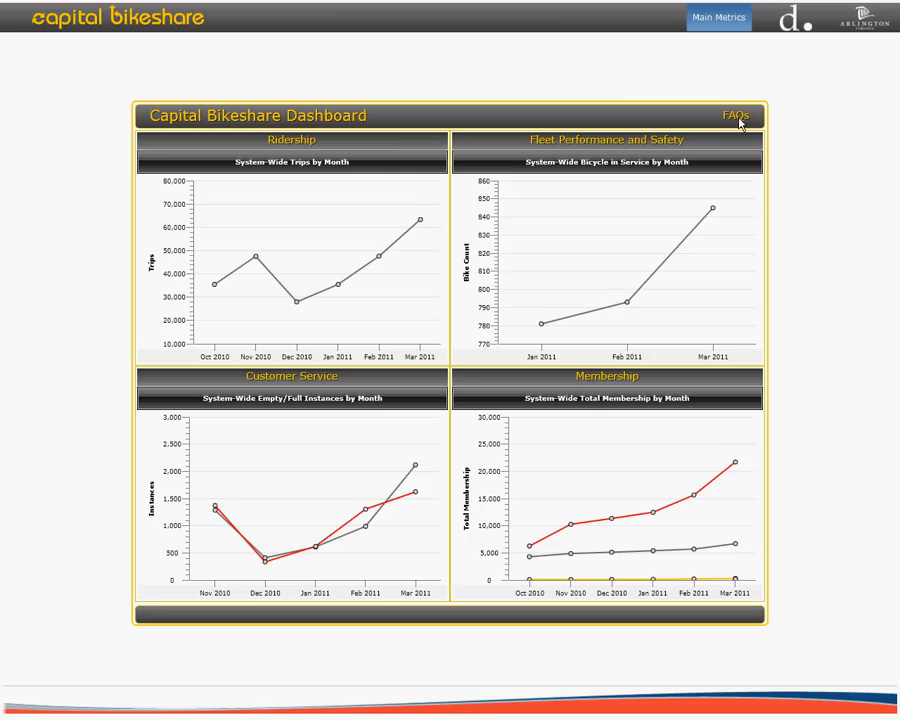
{"action": "mouse_move", "coordinate": [741, 122]}
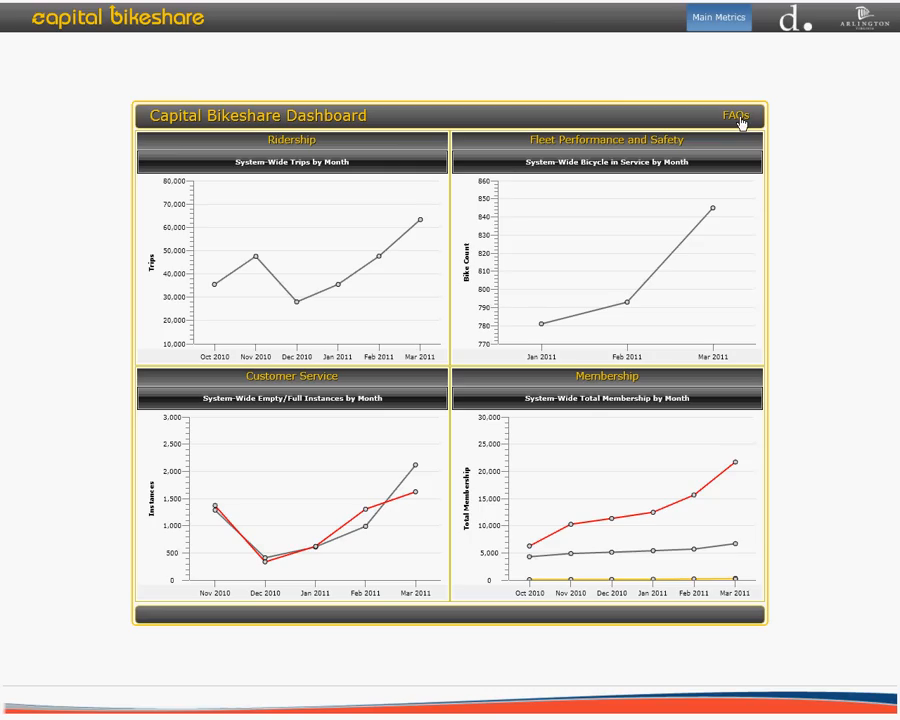
{"action": "left_click", "coordinate": [735, 115]}
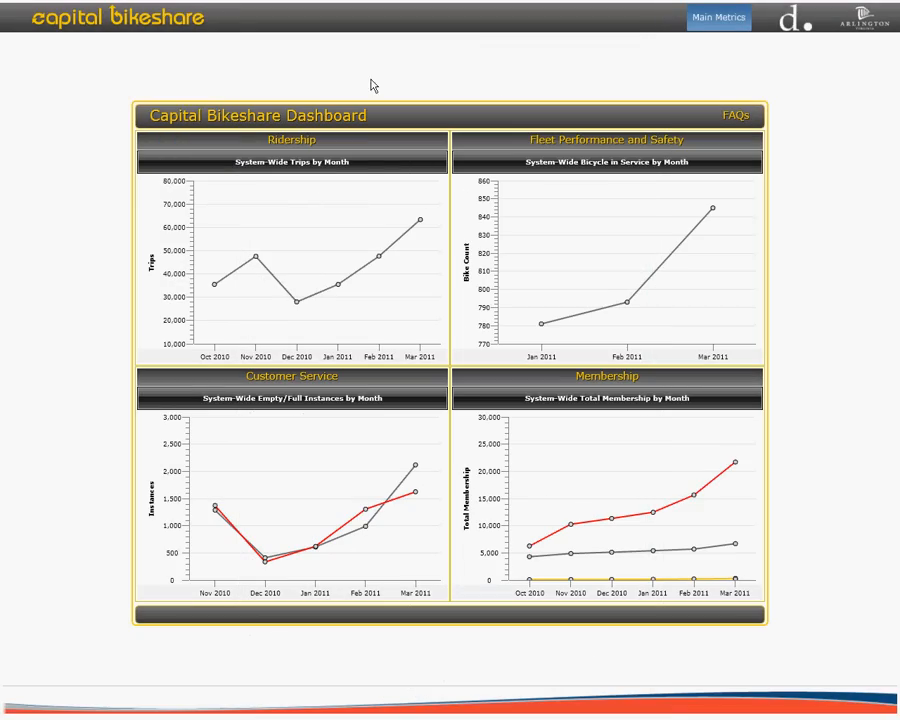
{"action": "mouse_move", "coordinate": [158, 104]}
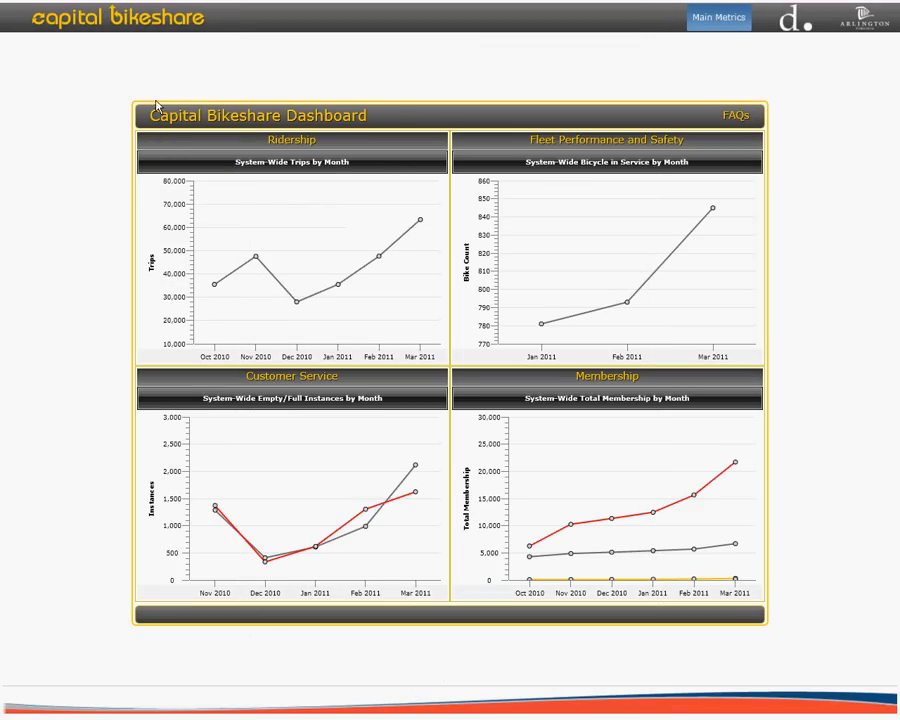
{"action": "mouse_move", "coordinate": [615, 72]}
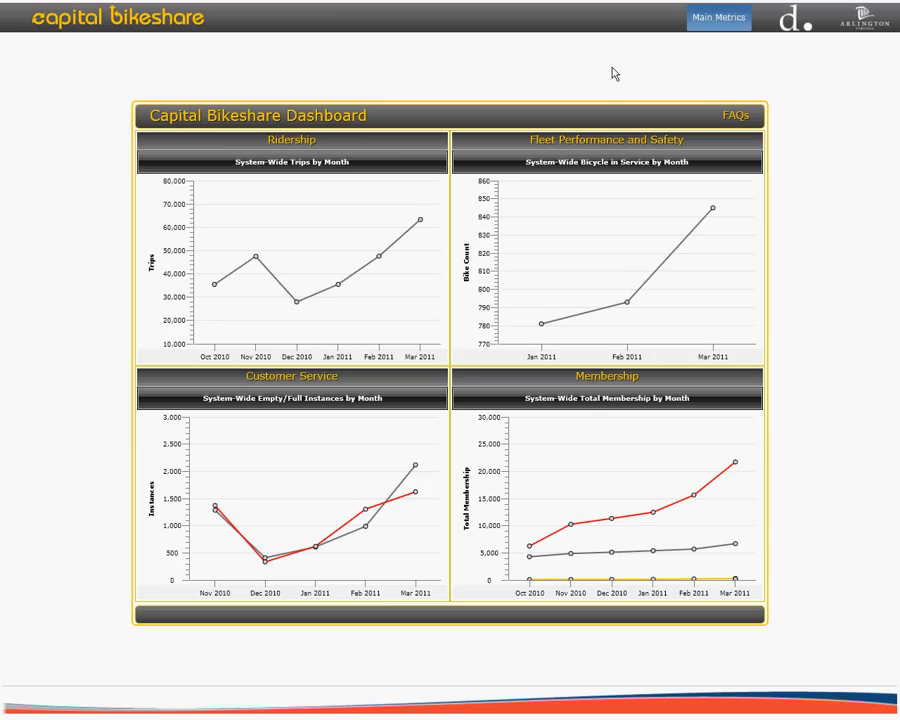
{"action": "mouse_move", "coordinate": [795, 74]}
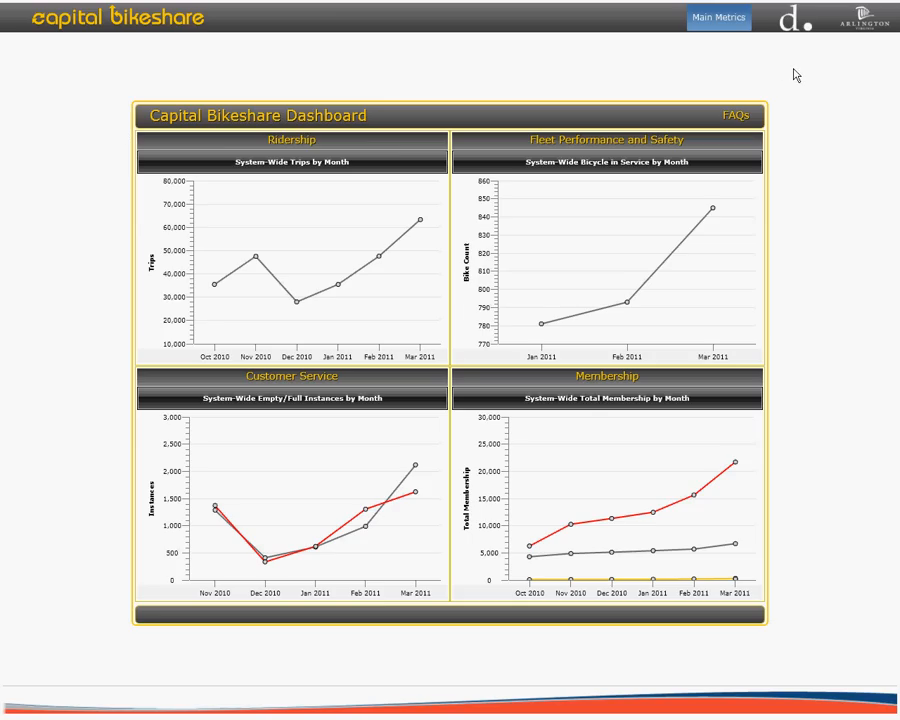